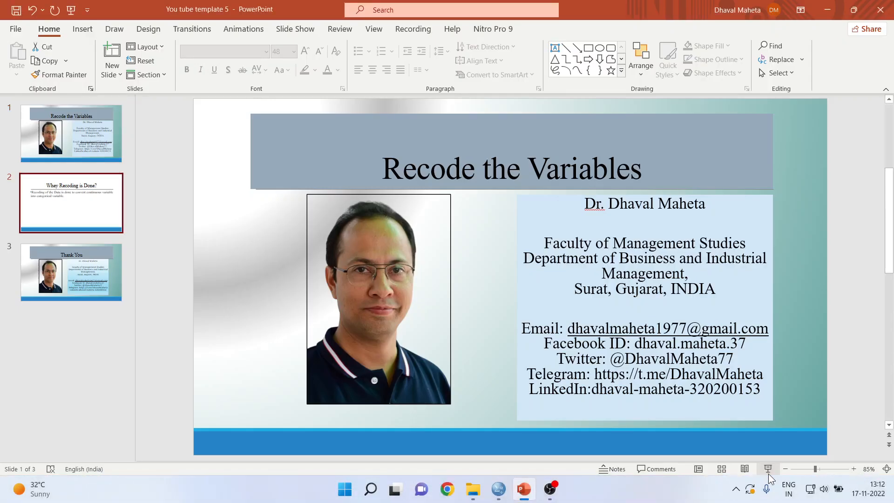
Step: Switch from the PowerPoint title slide to the Employee data in SPSS
{"action": "left_click", "coordinate": [71, 203]}
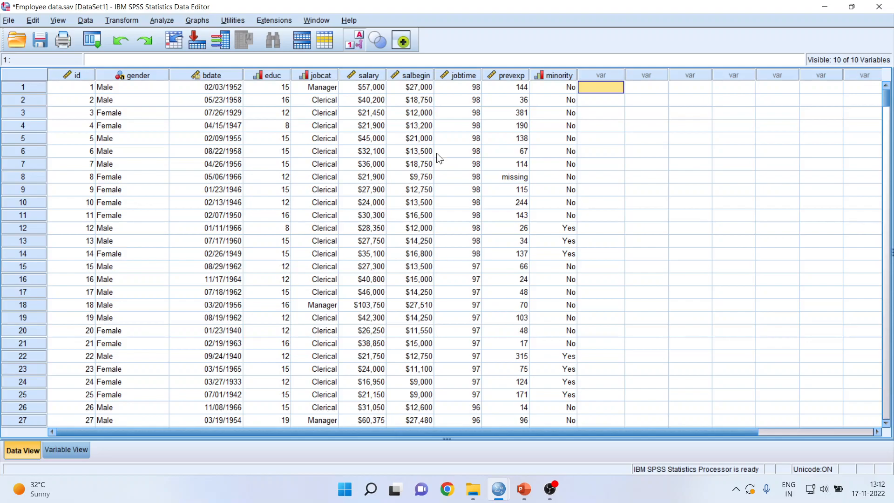
Step: Select the prevexp column in Data View
{"action": "left_click", "coordinate": [504, 86]}
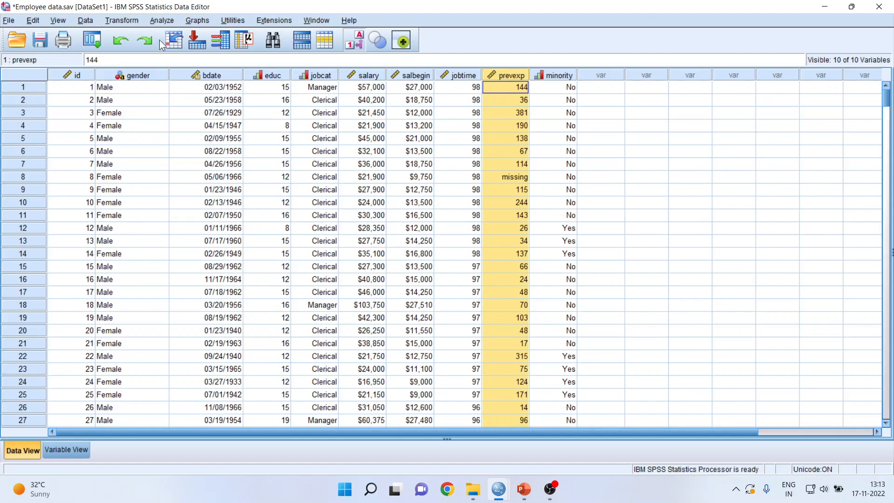
Step: Run Descriptives on prevexp and view the output: 474 cases, mean 95.86, SD 104.586
{"action": "left_click", "coordinate": [162, 20]}
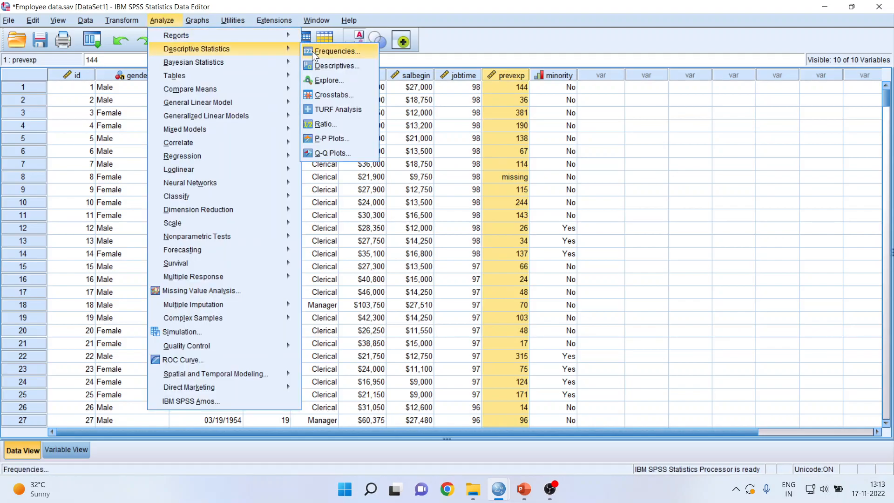
{"action": "left_click", "coordinate": [336, 65]}
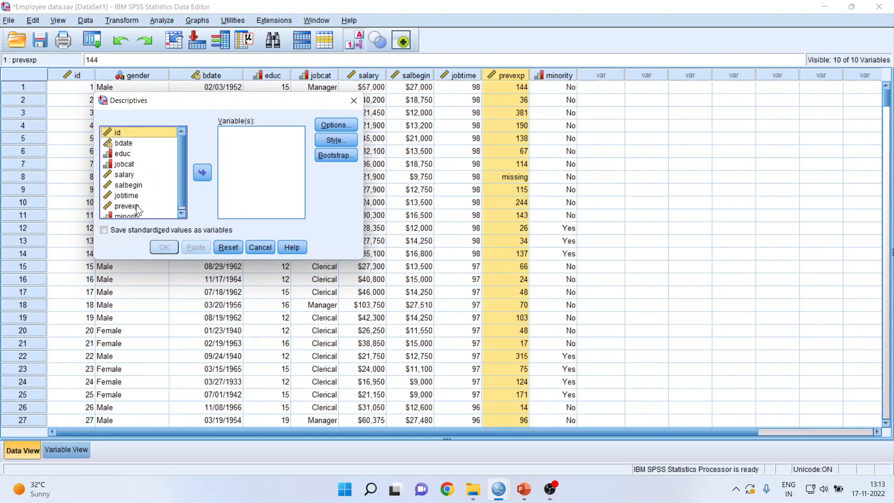
{"action": "left_click", "coordinate": [202, 173]}
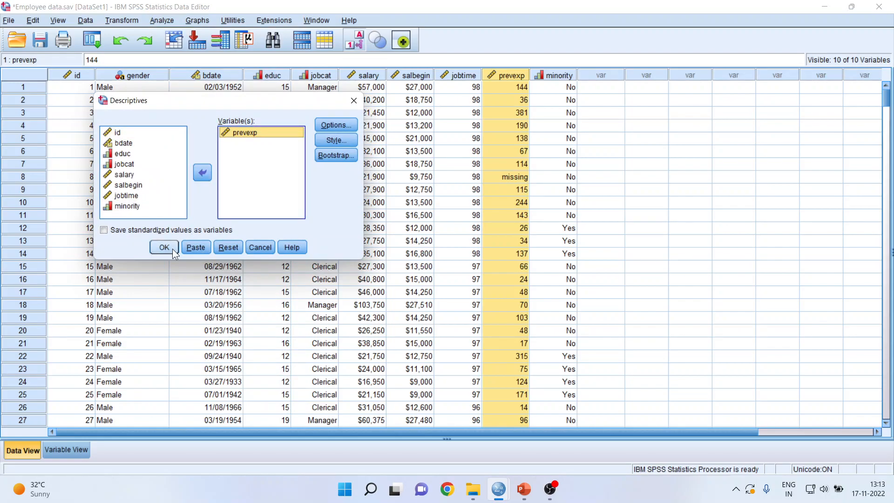
{"action": "left_click", "coordinate": [164, 246]}
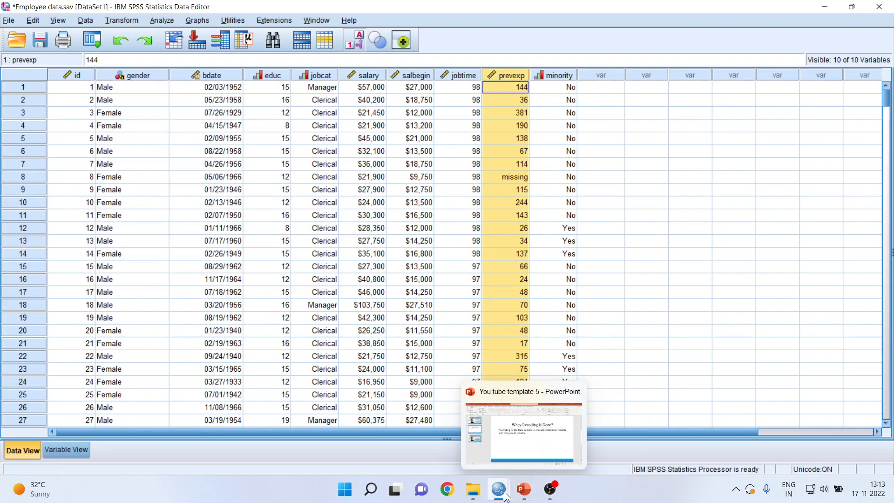
{"action": "left_click", "coordinate": [497, 488]}
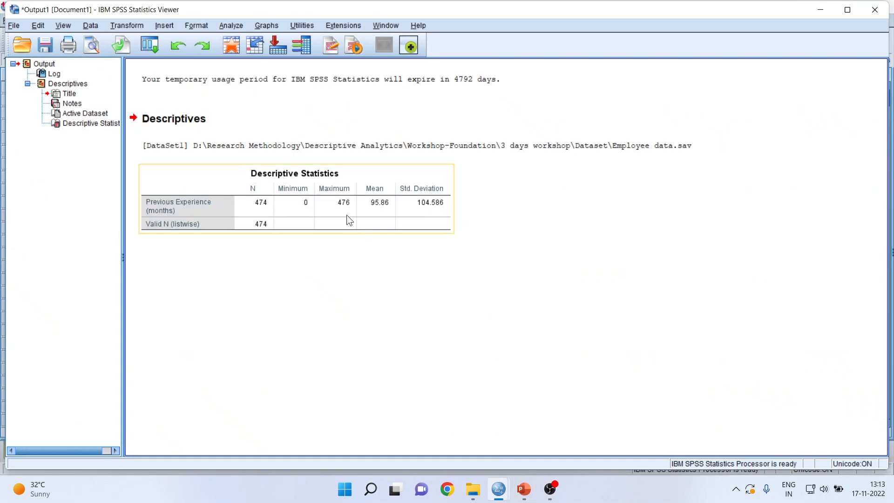
{"action": "mouse_move", "coordinate": [299, 212]}
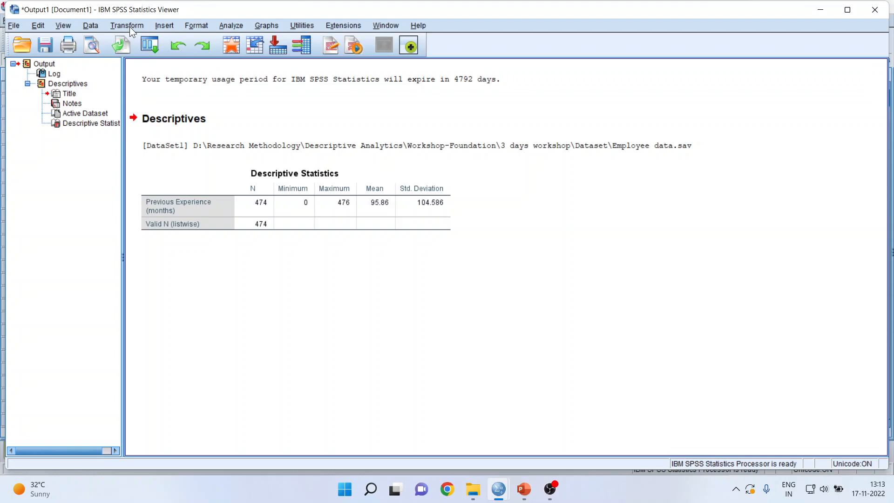
Step: Open the Transform menu showing the Recode options
{"action": "left_click", "coordinate": [127, 25]}
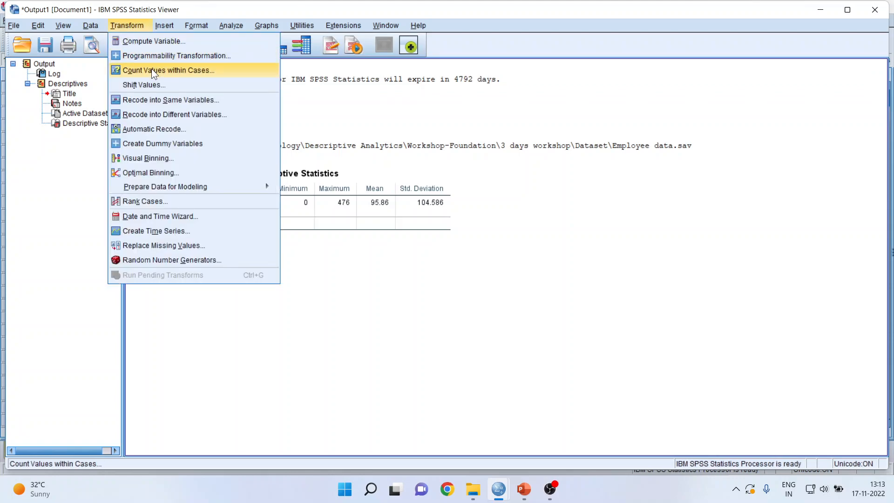
{"action": "mouse_move", "coordinate": [170, 99]}
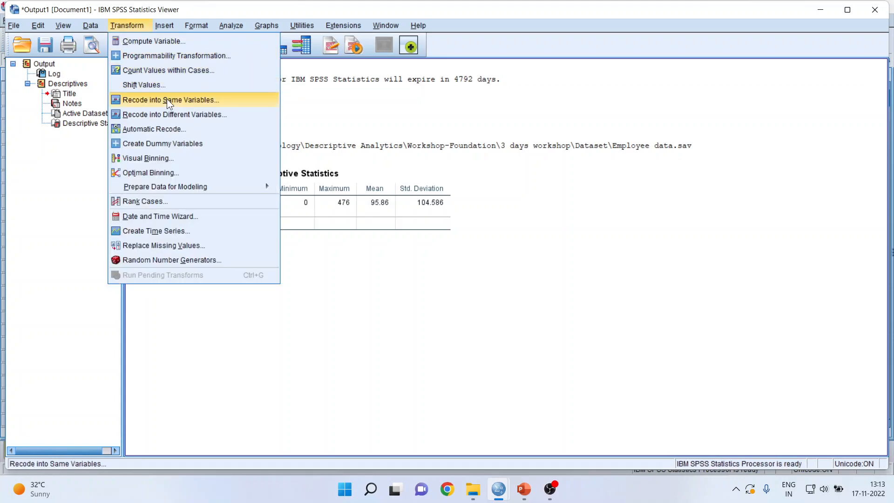
{"action": "mouse_move", "coordinate": [175, 114]}
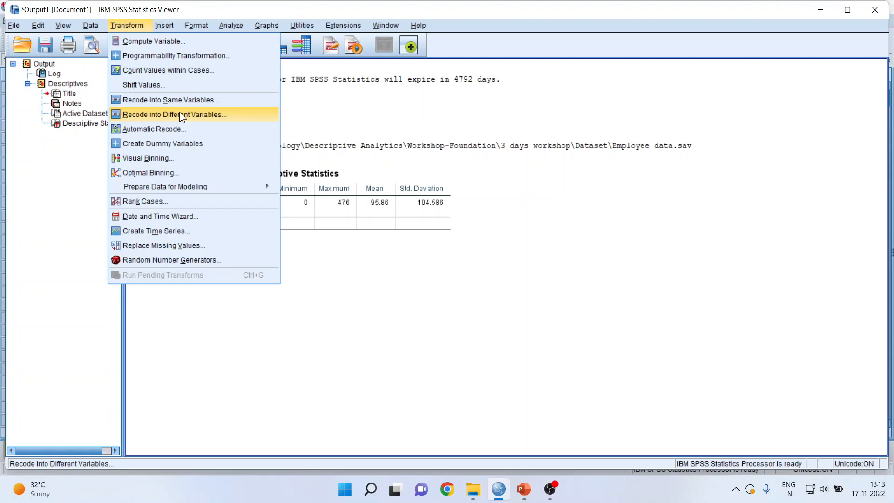
{"action": "mouse_move", "coordinate": [170, 99]}
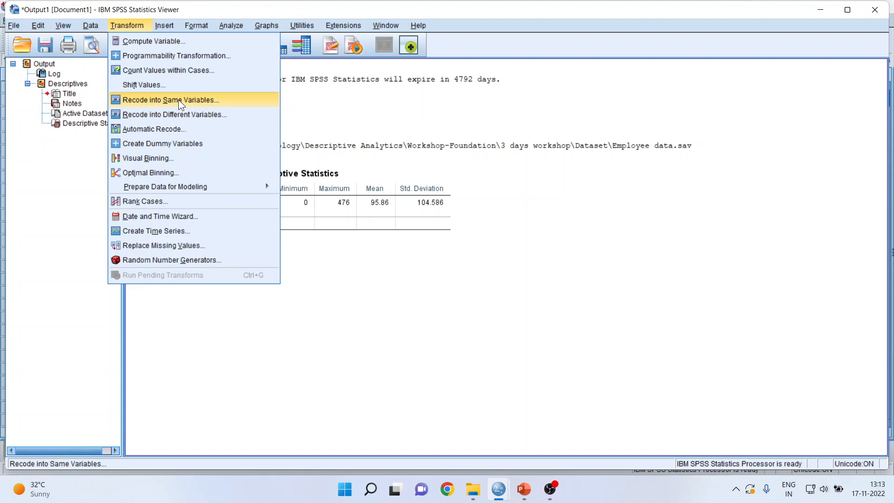
{"action": "mouse_move", "coordinate": [179, 115]}
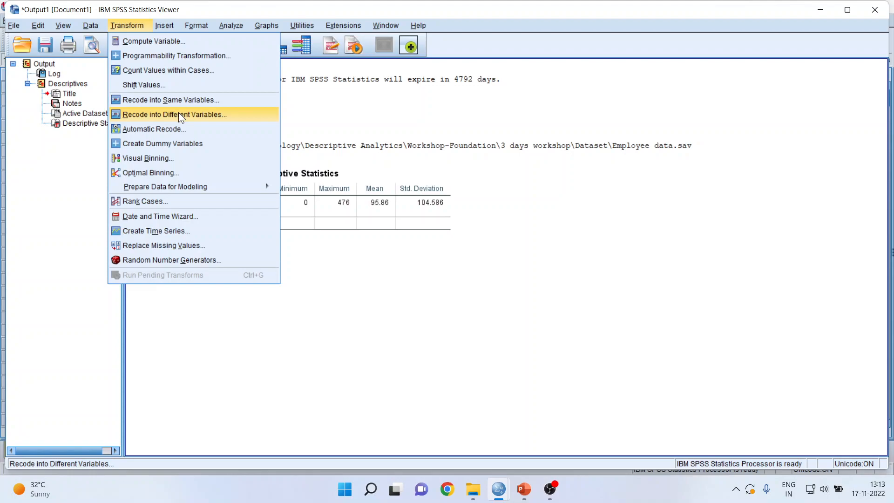
Step: Set up Recode into Different Variables with prevexp as input and open Old and New Values
{"action": "left_click", "coordinate": [174, 114]}
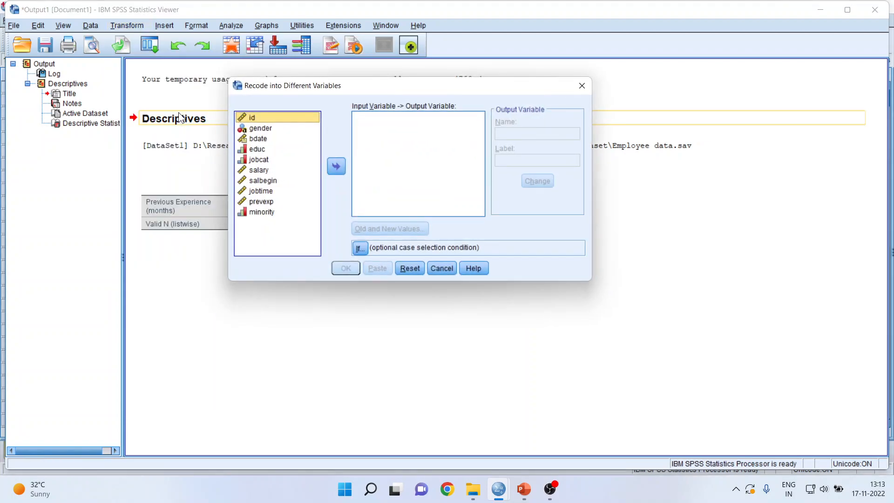
{"action": "left_click", "coordinate": [261, 201]}
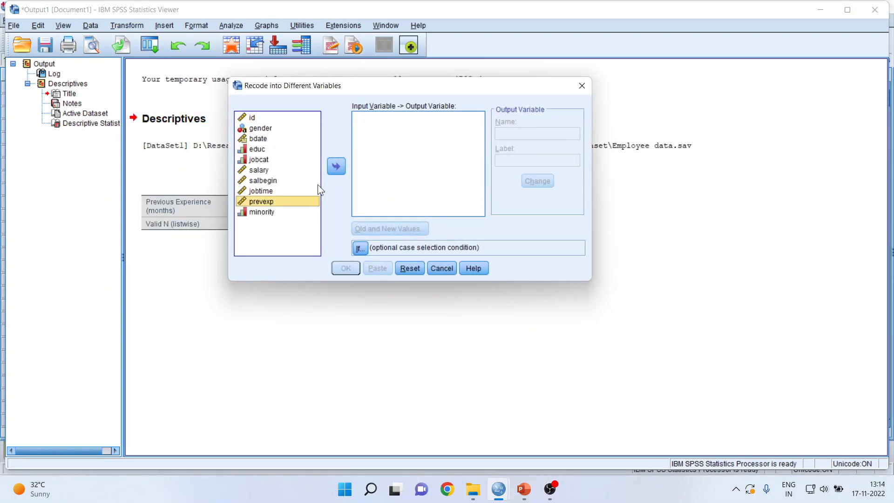
{"action": "left_click", "coordinate": [336, 165]}
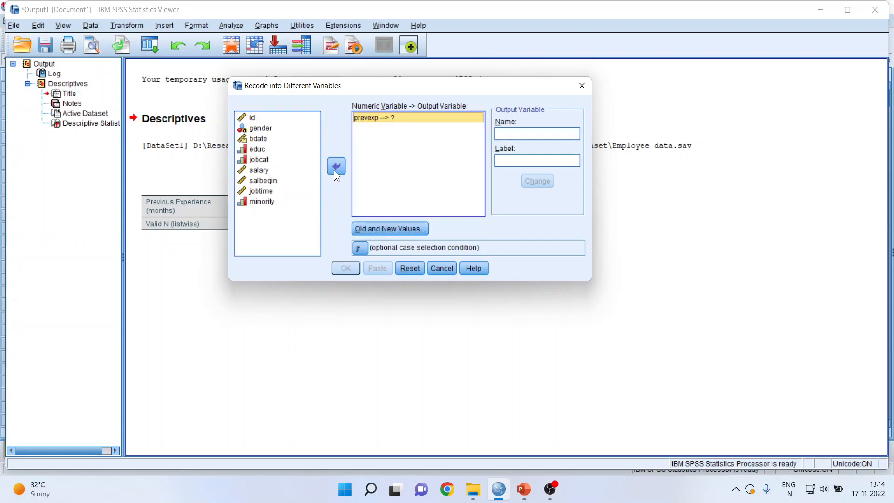
{"action": "mouse_move", "coordinate": [389, 232]}
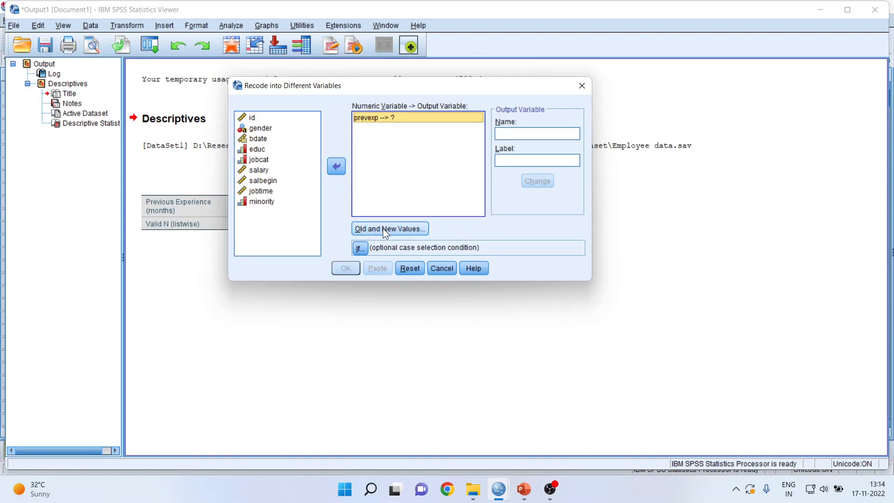
{"action": "left_click", "coordinate": [389, 229]}
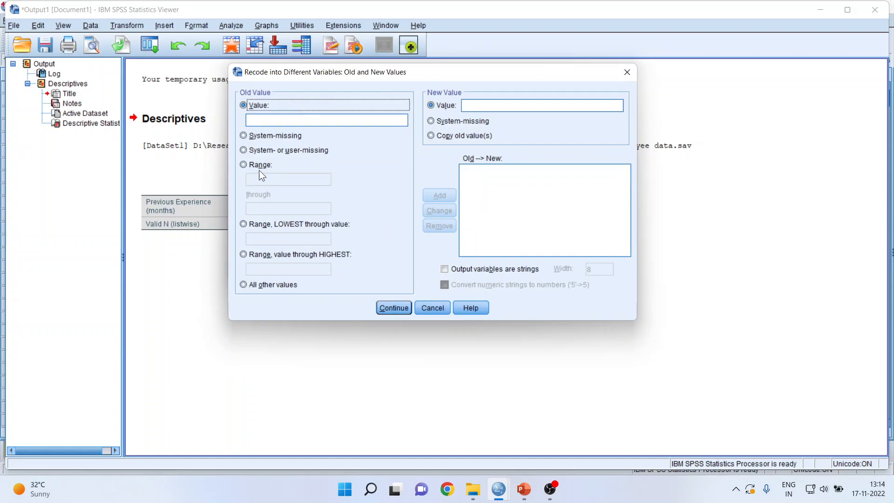
Step: Add range recodes 0–100→1, 101–200→2 and 201–300→3
{"action": "left_click", "coordinate": [243, 165]}
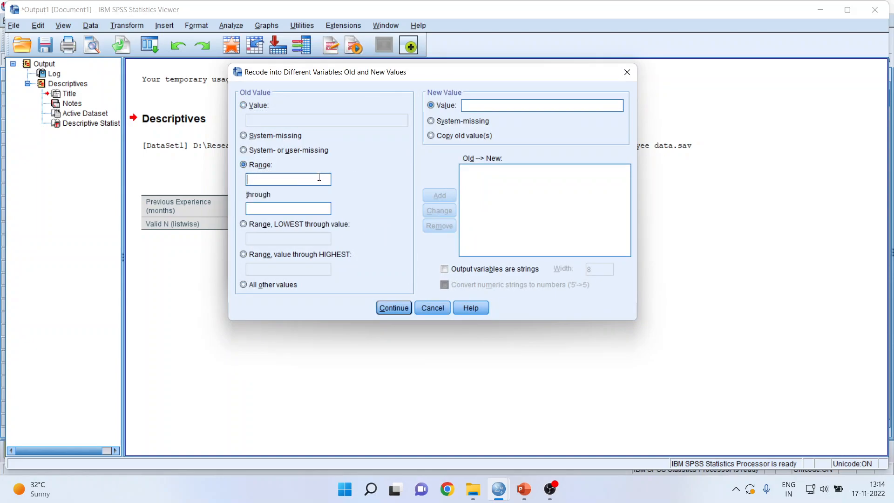
{"action": "type", "text": "0"}
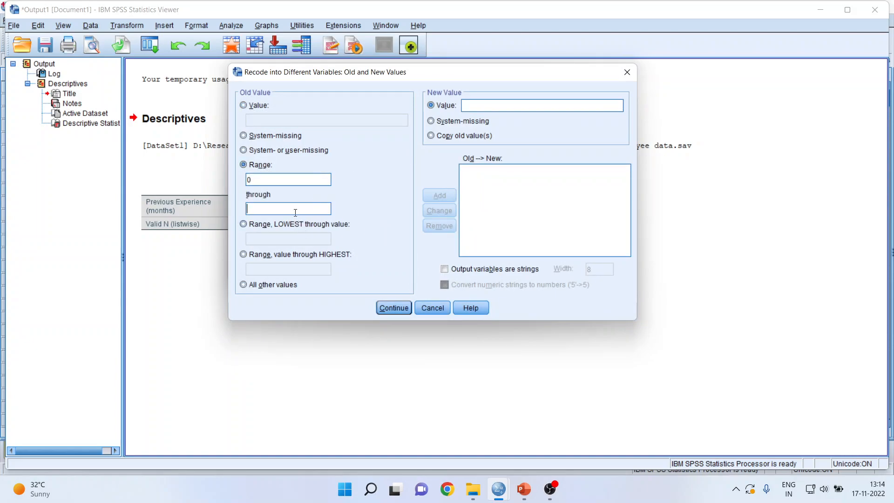
{"action": "type", "text": "100"}
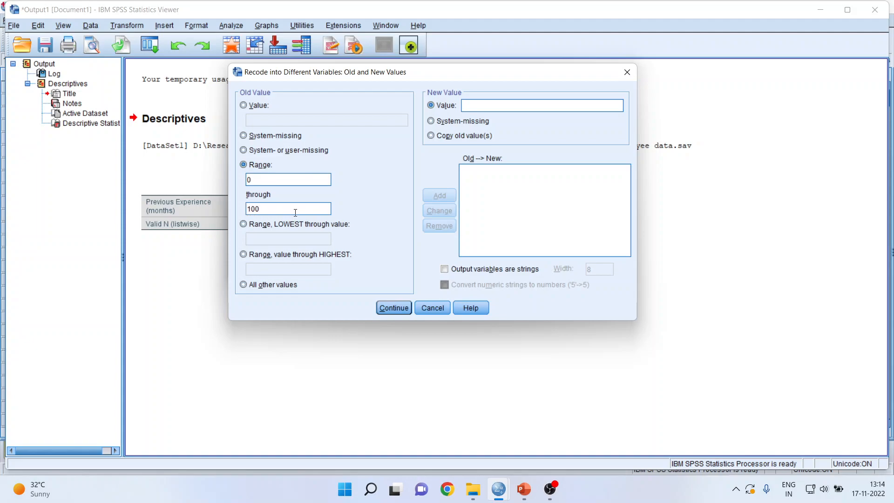
{"action": "left_click", "coordinate": [541, 104]}
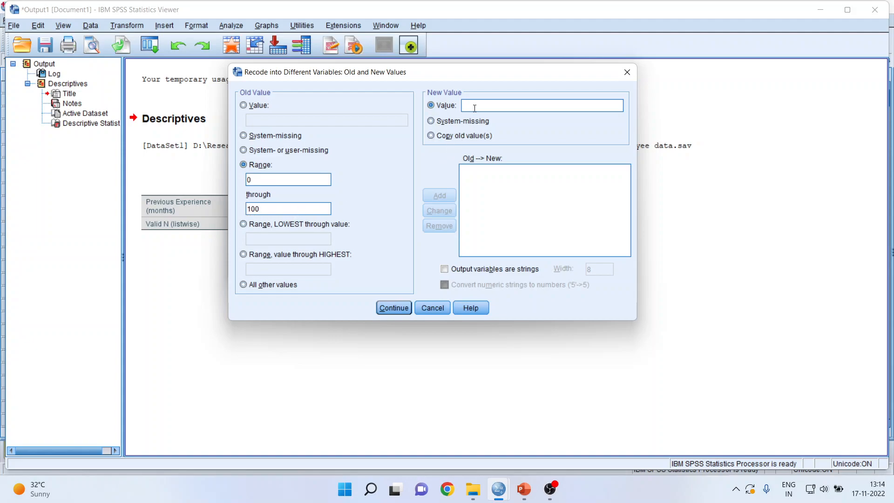
{"action": "type", "text": "1"}
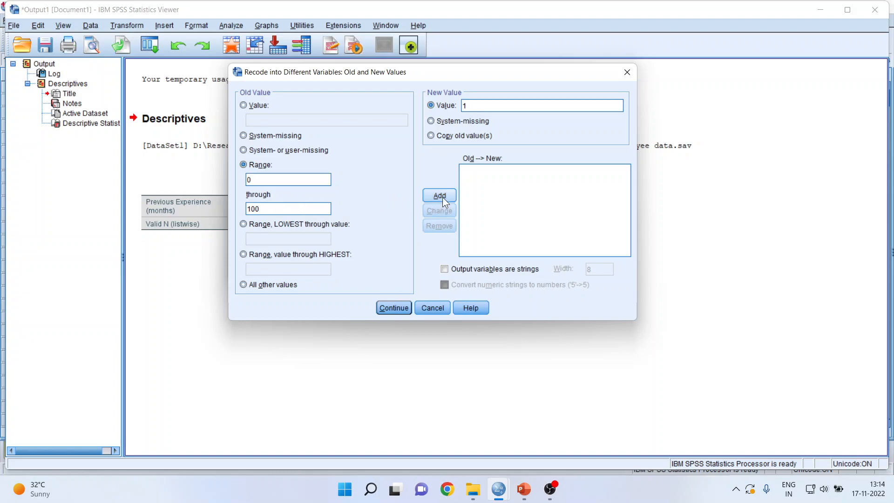
{"action": "left_click", "coordinate": [439, 195]}
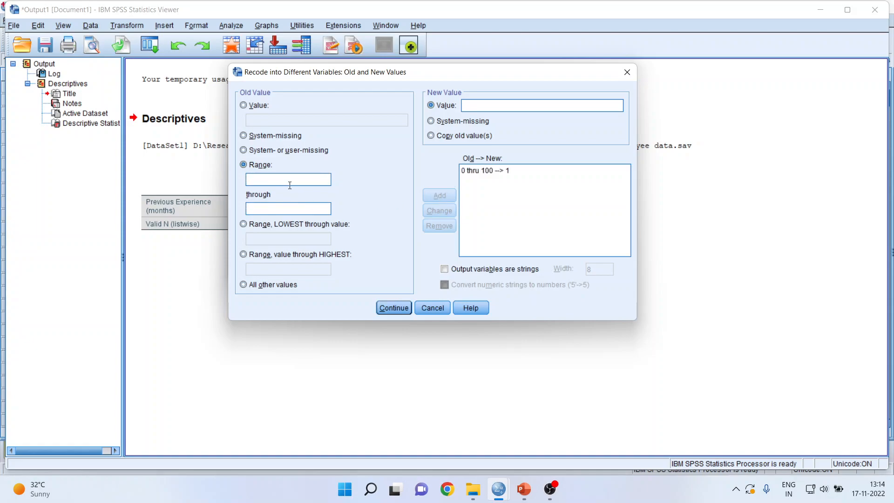
{"action": "type", "text": "101"}
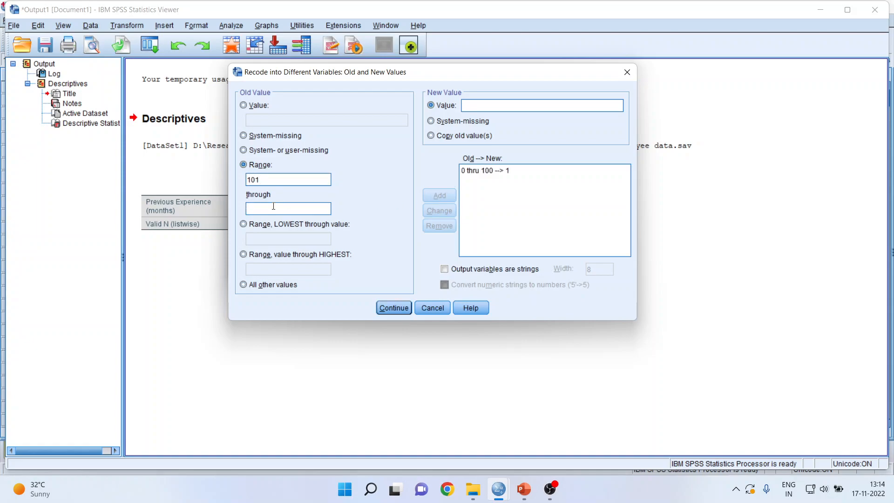
{"action": "type", "text": "200"}
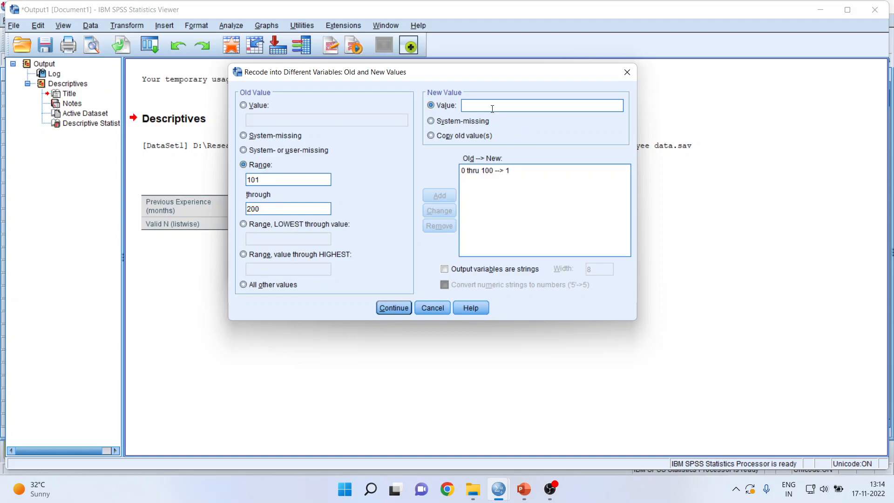
{"action": "left_click", "coordinate": [439, 195]}
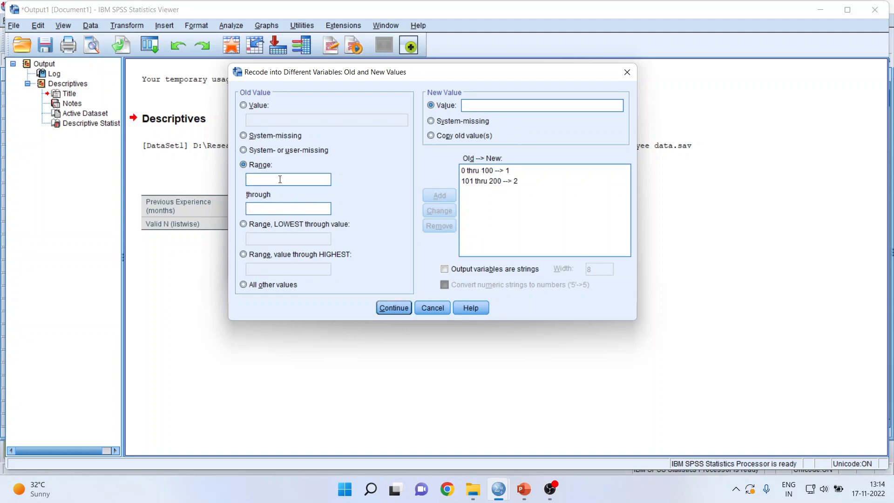
{"action": "type", "text": "201"}
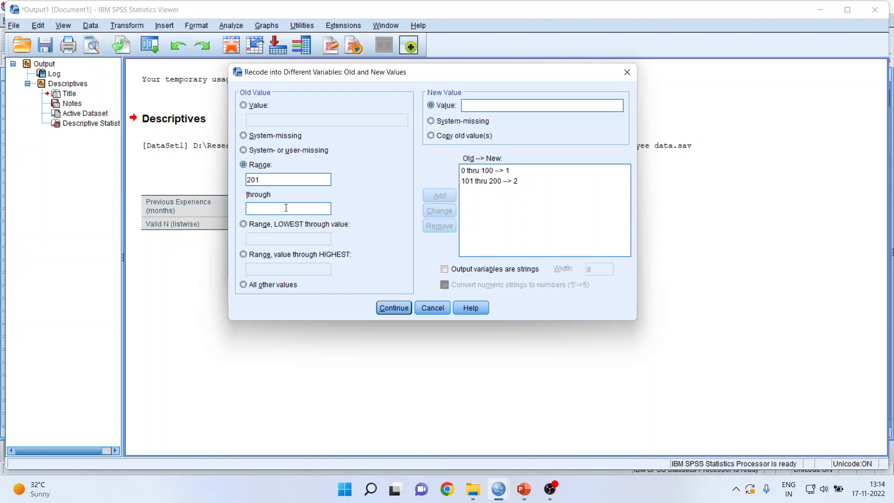
{"action": "type", "text": "300"}
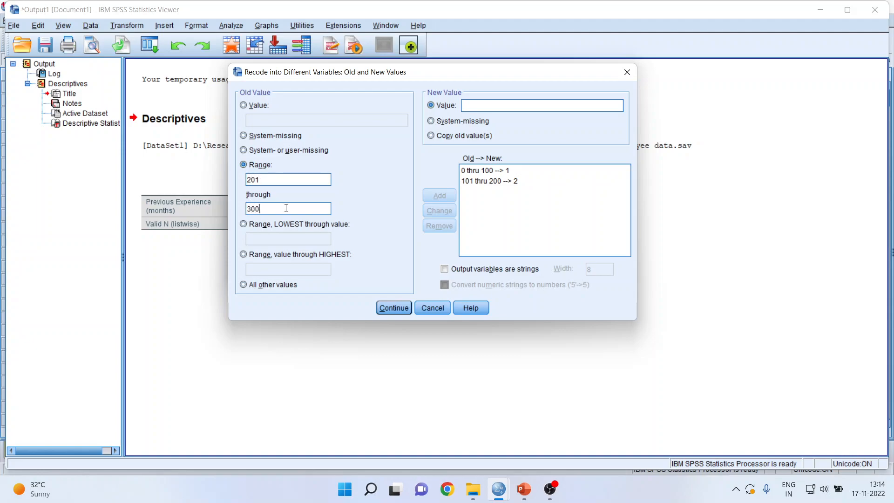
{"action": "left_click", "coordinate": [541, 105]}
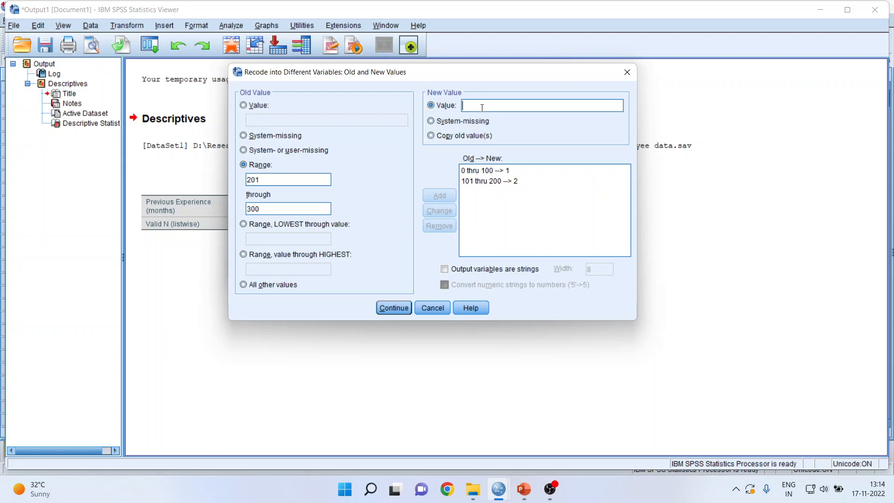
{"action": "left_click", "coordinate": [438, 195]}
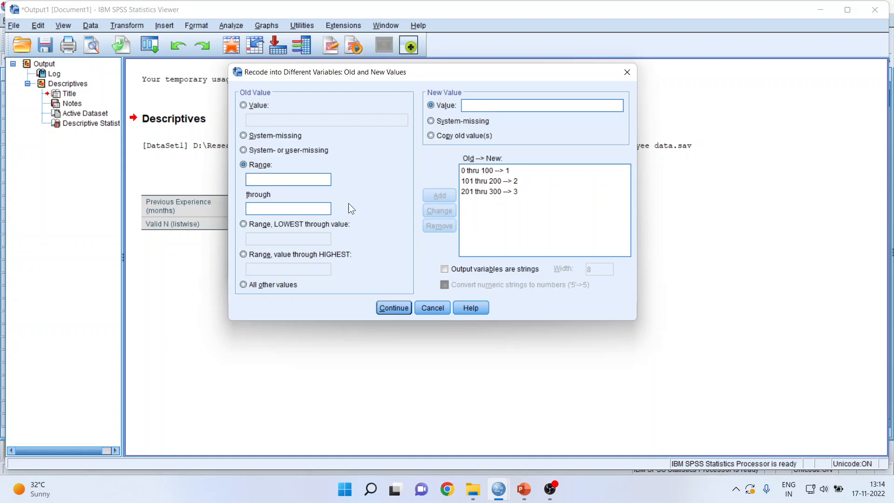
Step: Add range recodes 301–400→4 and 401–476→5, then confirm the mappings
{"action": "type", "text": "301"}
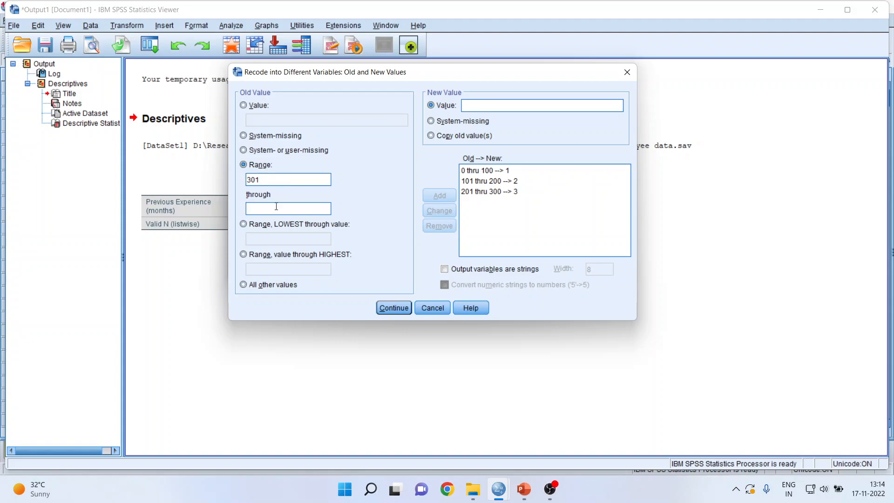
{"action": "type", "text": "400"}
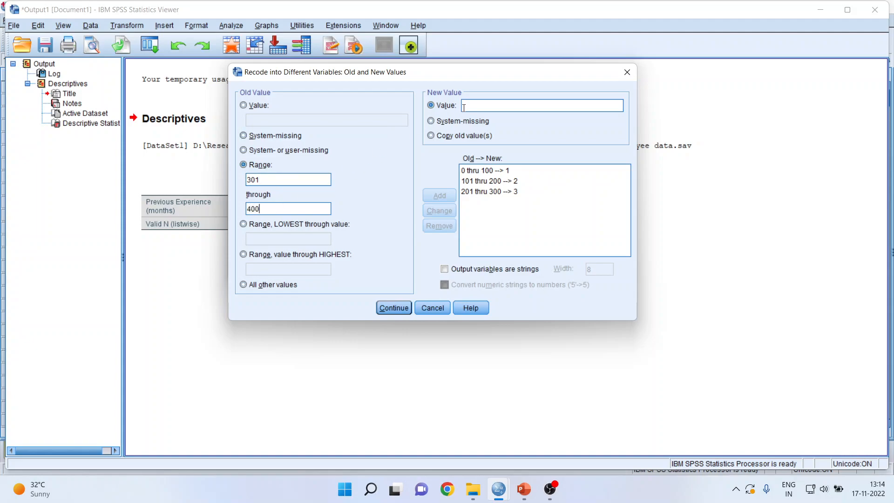
{"action": "type", "text": "4"}
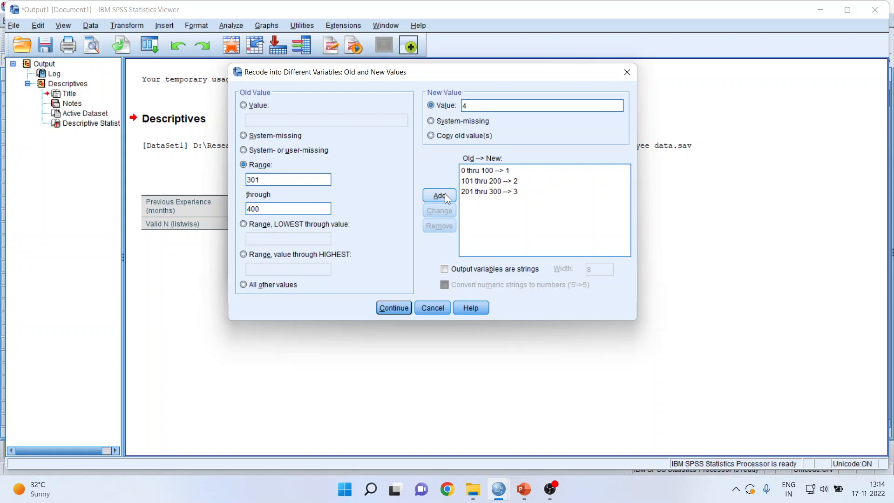
{"action": "left_click", "coordinate": [439, 195]}
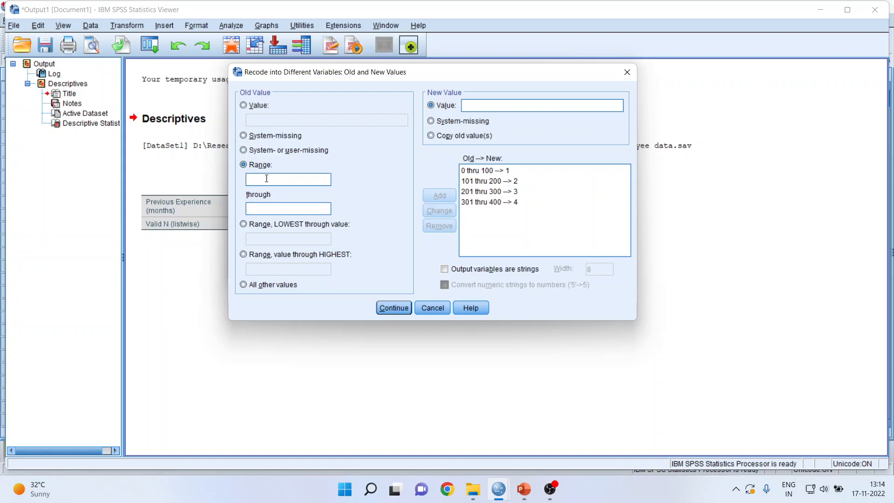
{"action": "type", "text": "401"}
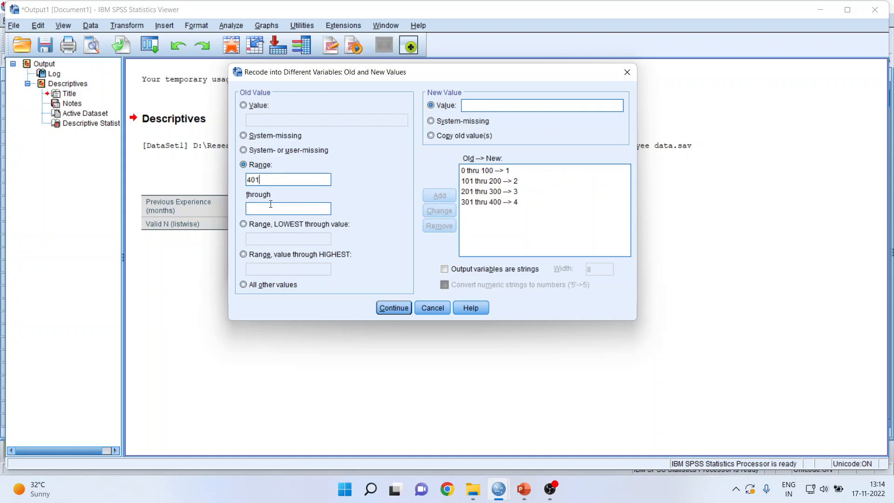
{"action": "type", "text": "476"}
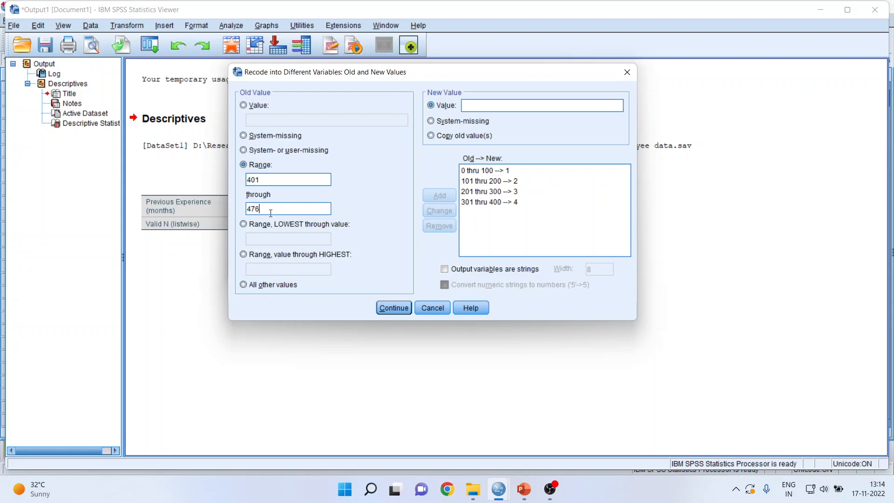
{"action": "left_click", "coordinate": [541, 104]}
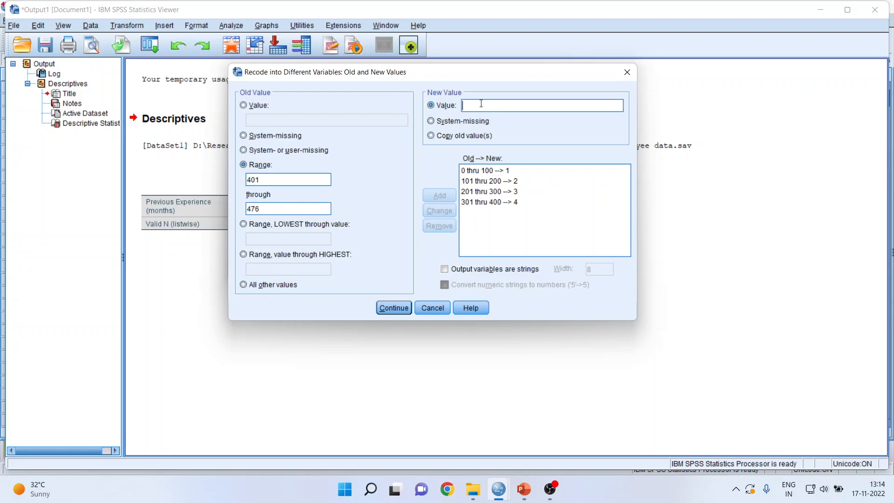
{"action": "type", "text": "5"}
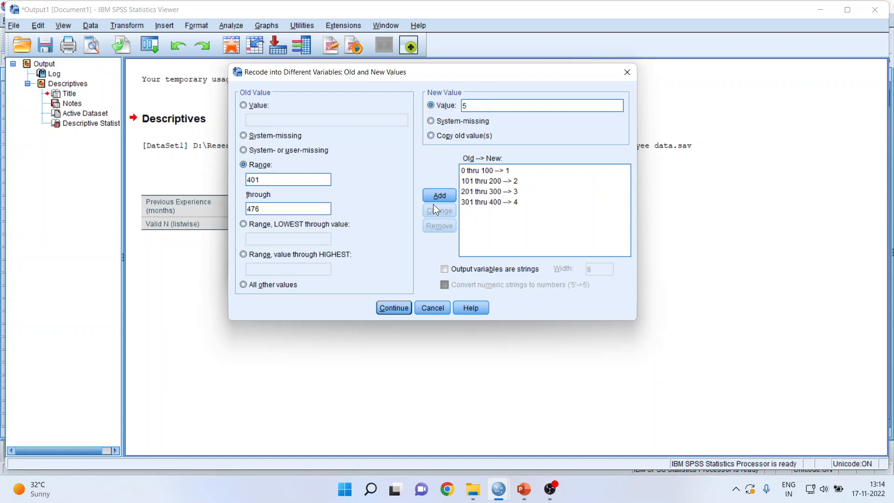
{"action": "left_click", "coordinate": [439, 195]}
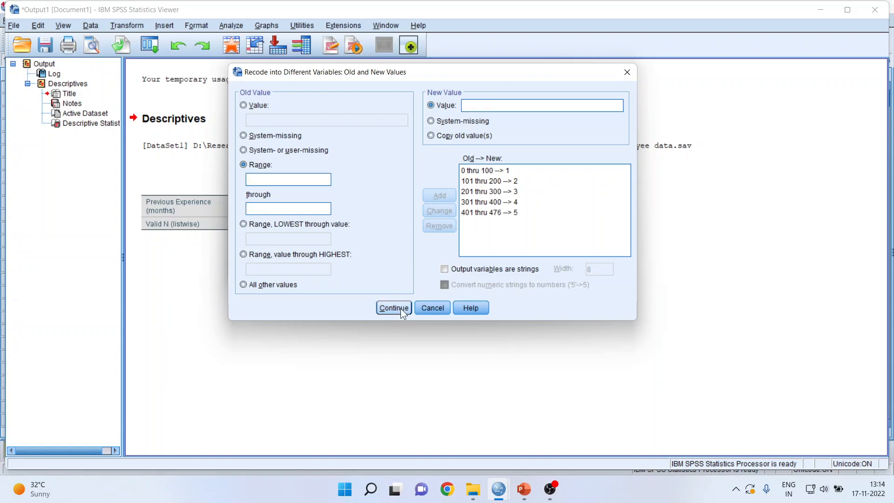
{"action": "left_click", "coordinate": [393, 308]}
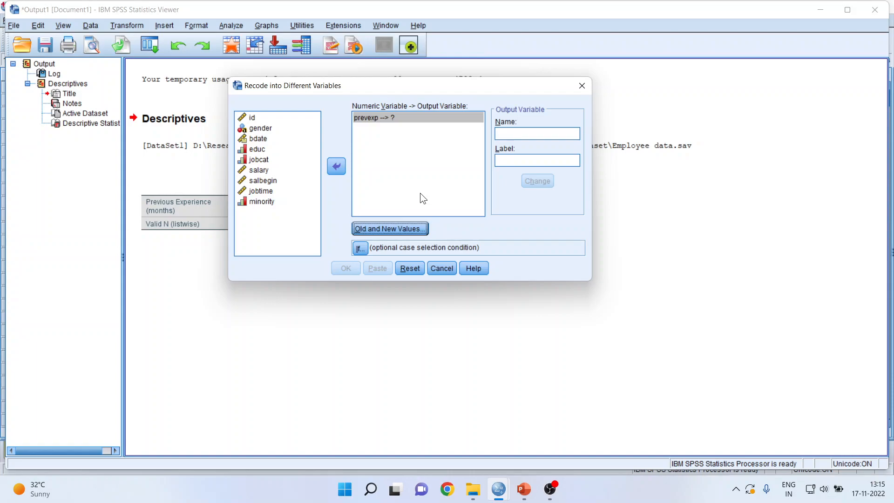
{"action": "mouse_move", "coordinate": [477, 142]}
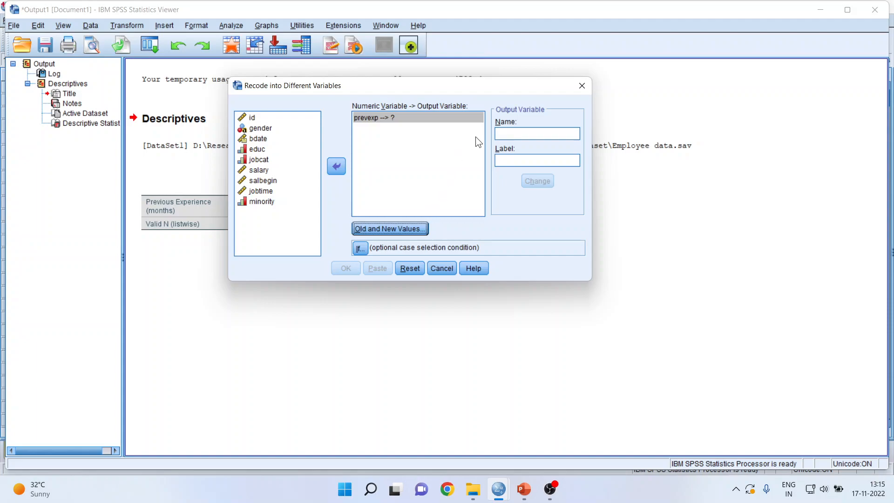
Step: Name the output variable rprevexp with label rprevexp, apply it, and run the recode
{"action": "left_click", "coordinate": [536, 133]}
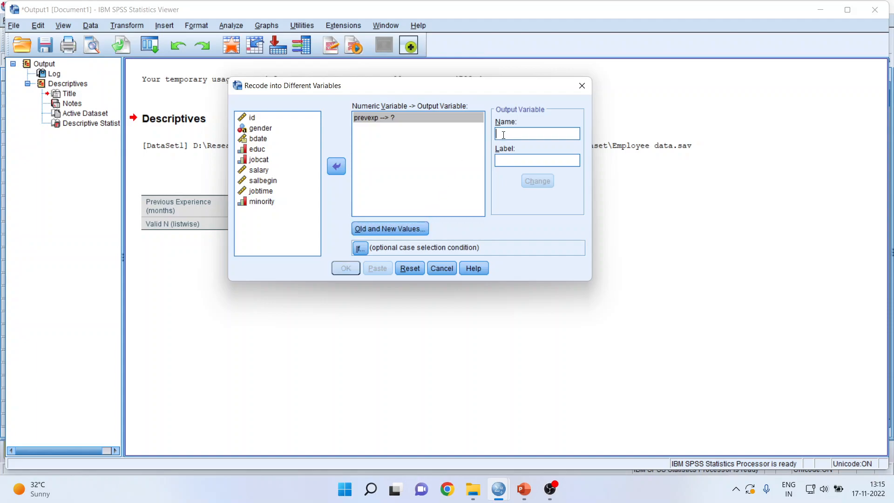
{"action": "type", "text": "rpe"}
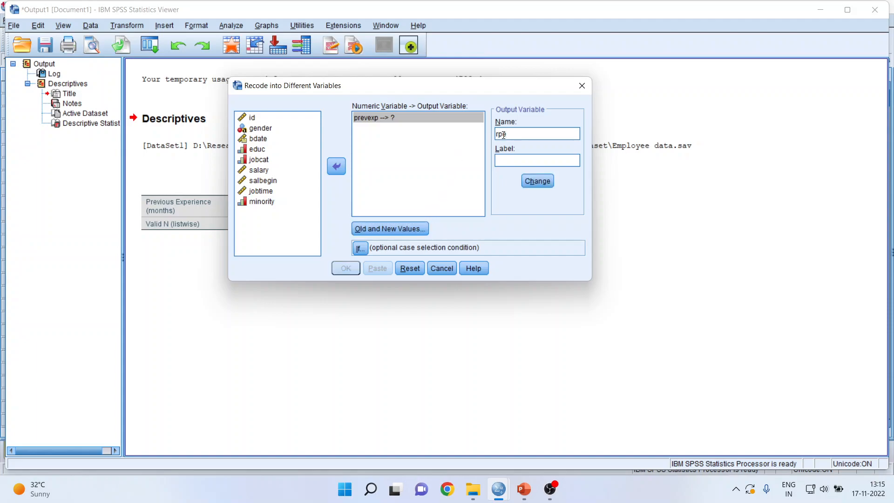
{"action": "type", "text": "e"}
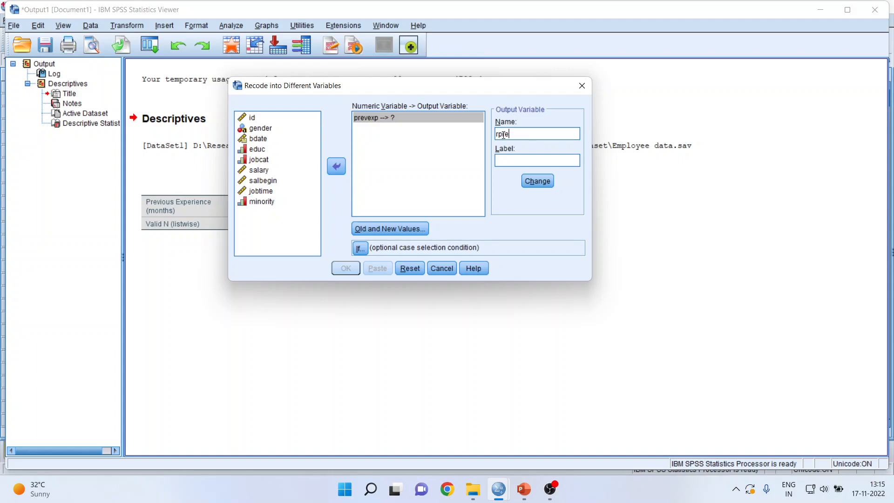
{"action": "type", "text": "revexp"}
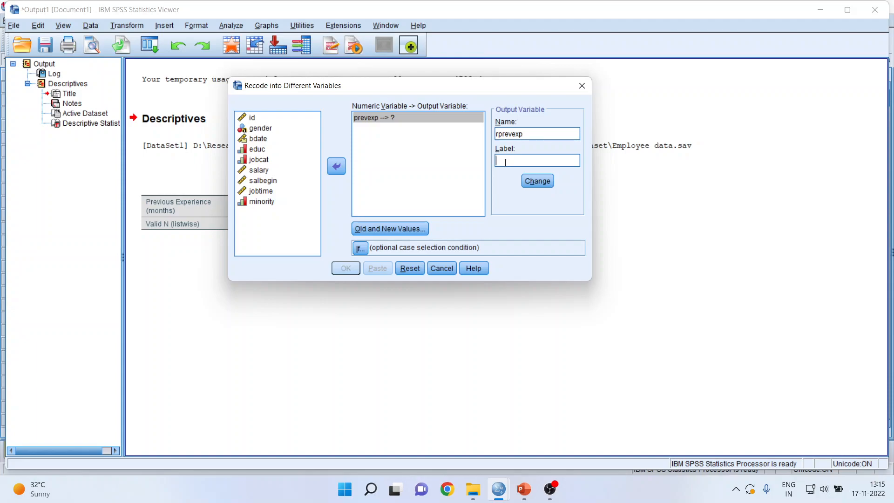
{"action": "type", "text": "Recoded"}
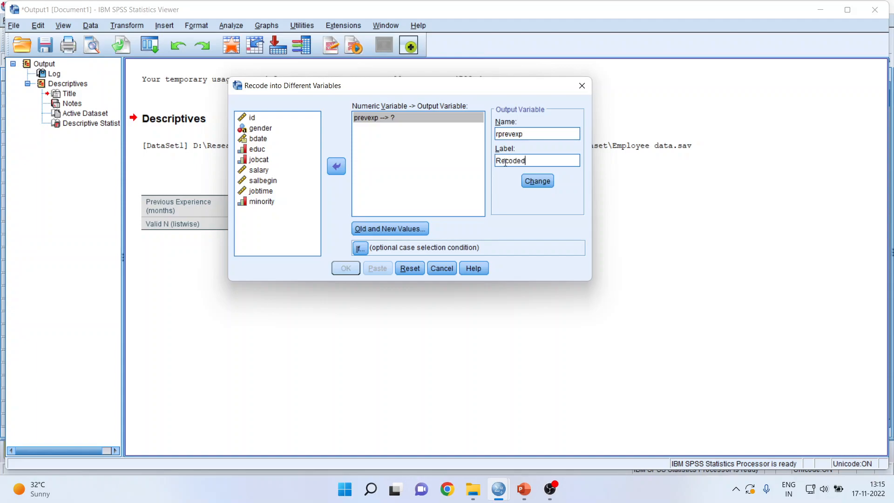
{"action": "type", "text": "rprevexp"}
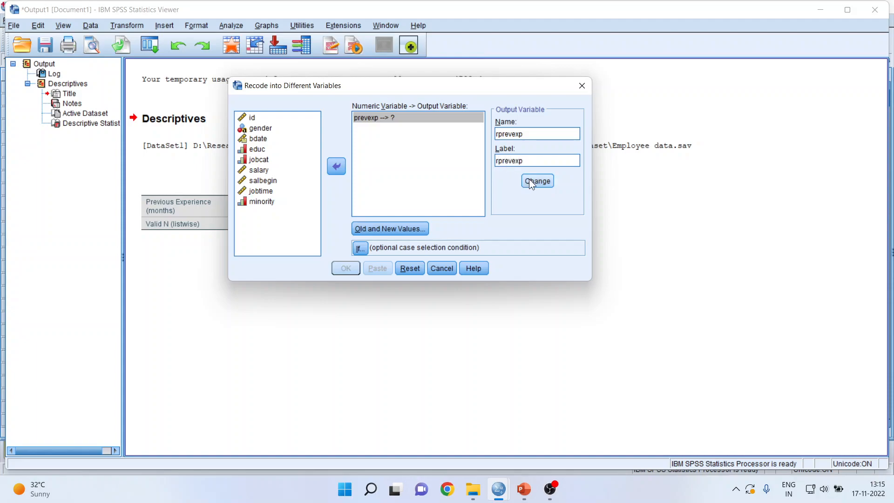
{"action": "left_click", "coordinate": [536, 181]}
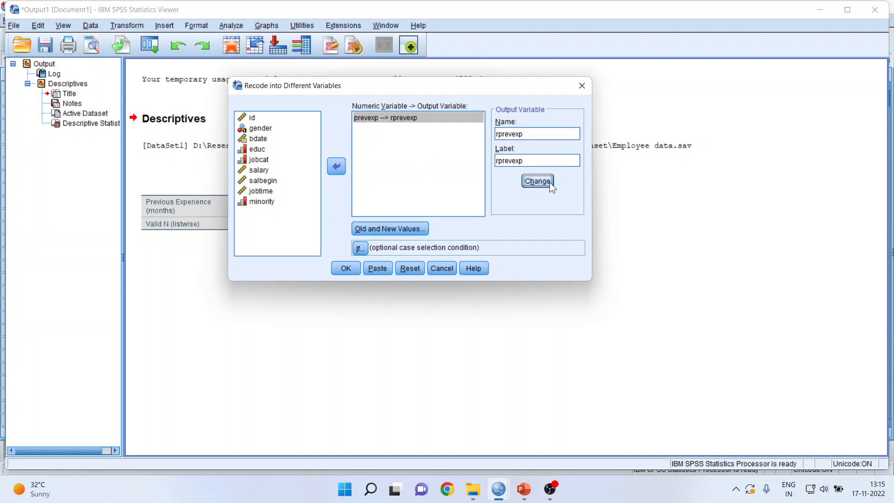
{"action": "mouse_move", "coordinate": [345, 268]}
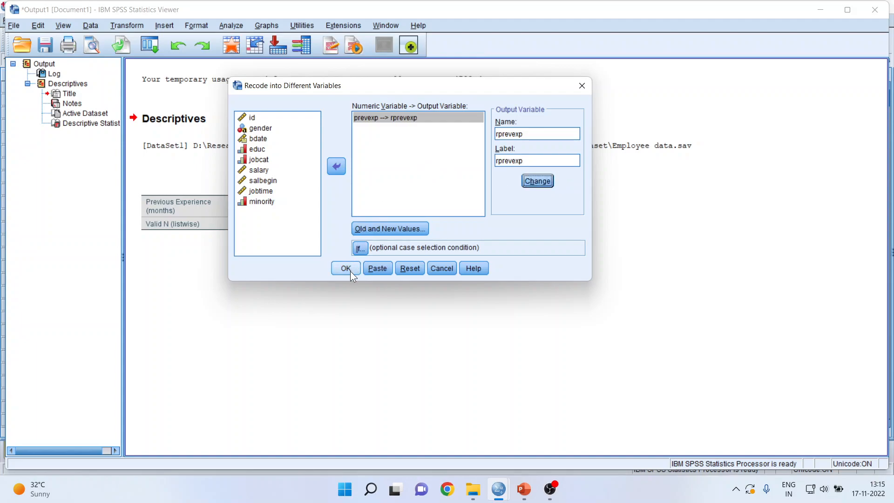
{"action": "left_click", "coordinate": [345, 268]}
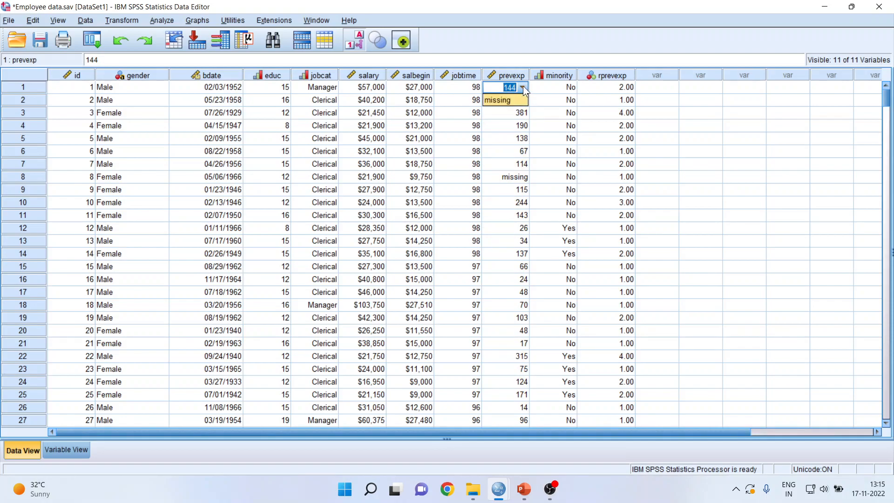
Step: Switch to Variable View to see rprevexp's definition
{"action": "left_click", "coordinate": [505, 100]}
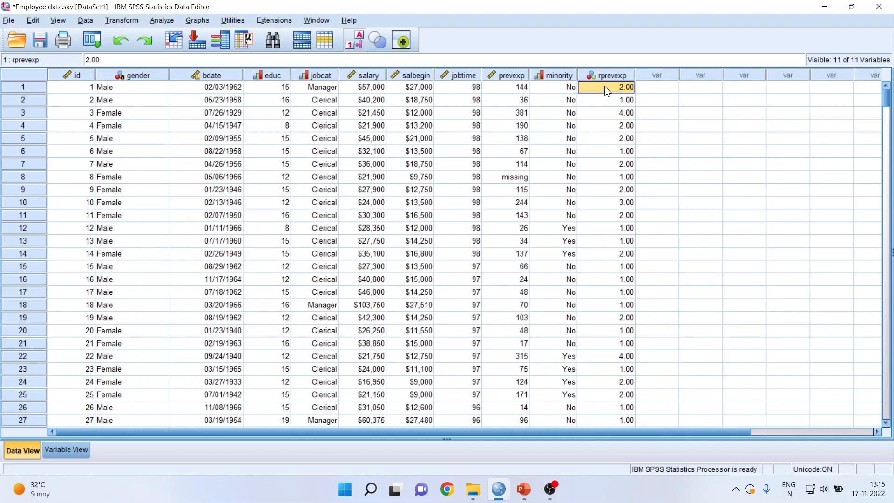
{"action": "mouse_move", "coordinate": [612, 91]}
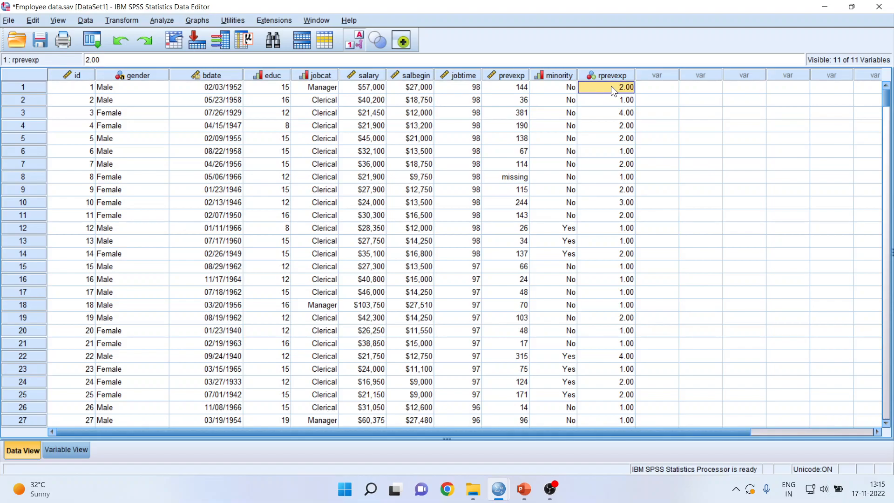
{"action": "mouse_move", "coordinate": [614, 178]}
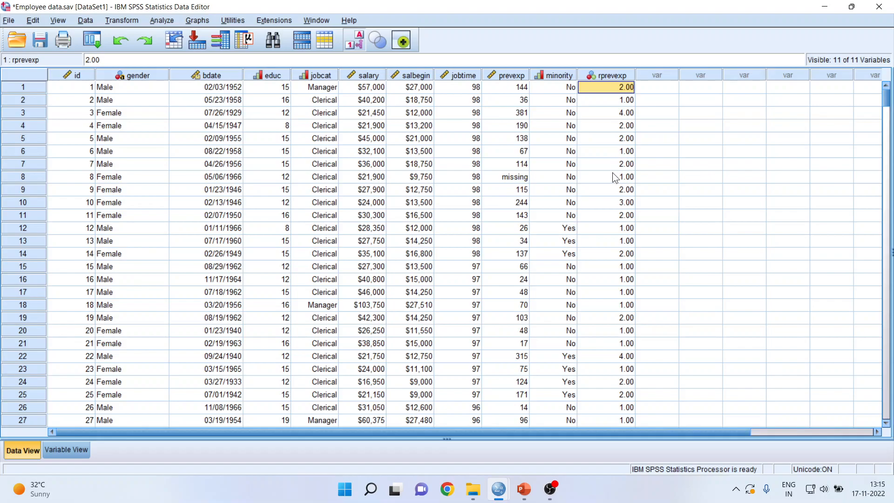
{"action": "left_click", "coordinate": [66, 450]}
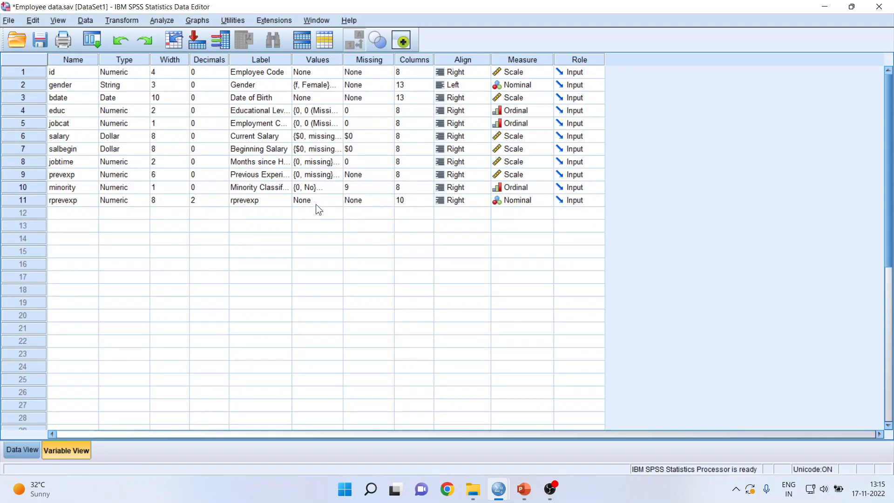
Step: Add rprevexp value labels 1 = Trainees and 2 = Less Experience
{"action": "left_click", "coordinate": [335, 200]}
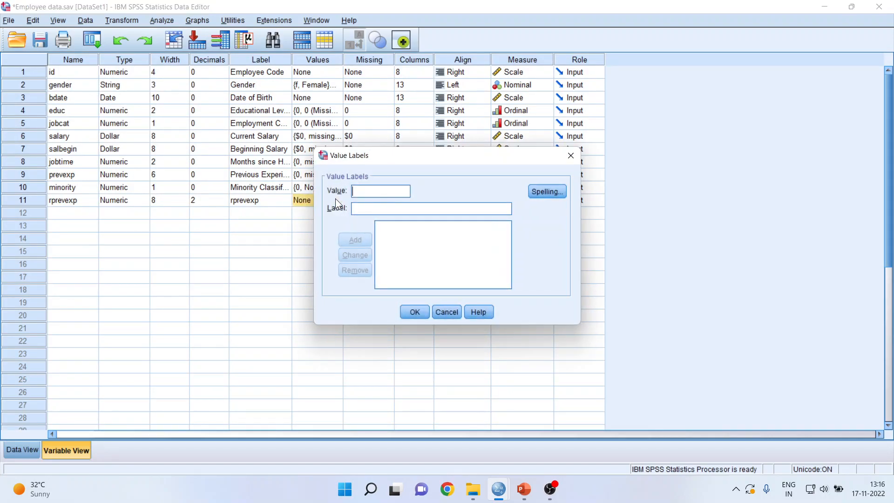
{"action": "type", "text": "1"}
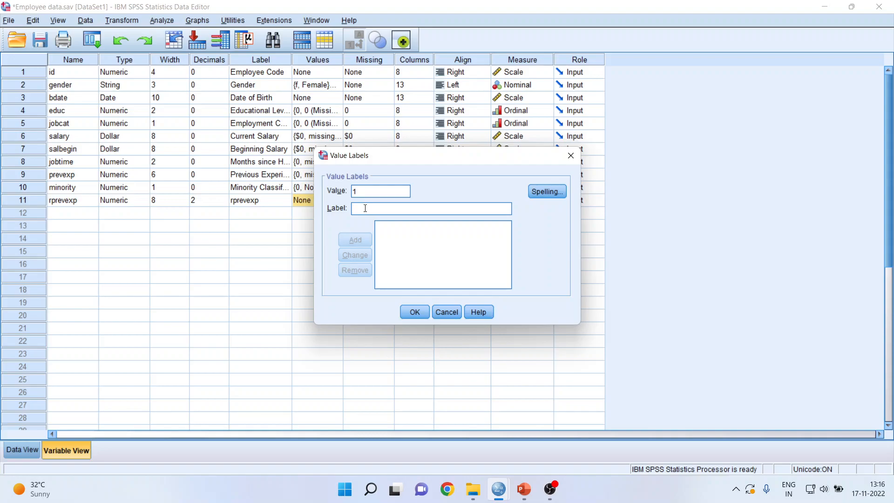
{"action": "type", "text": "Trainees"}
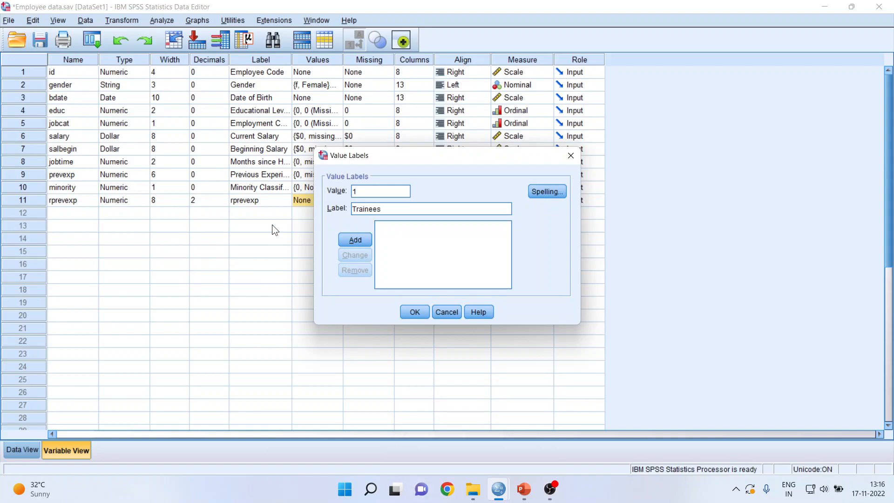
{"action": "left_click", "coordinate": [355, 239]}
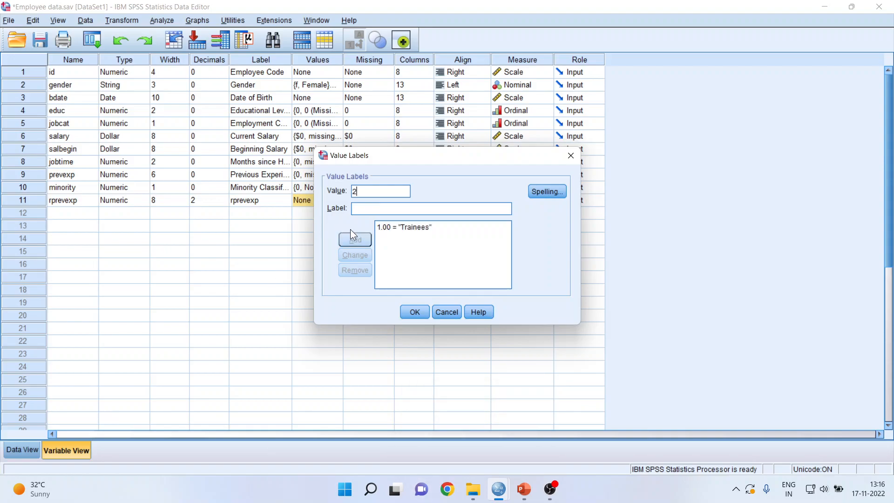
{"action": "left_click", "coordinate": [430, 208]}
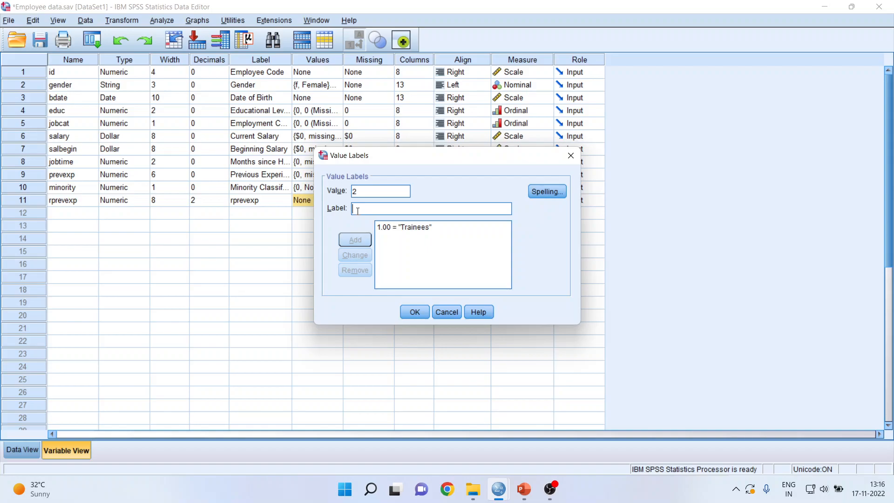
{"action": "type", "text": "L"}
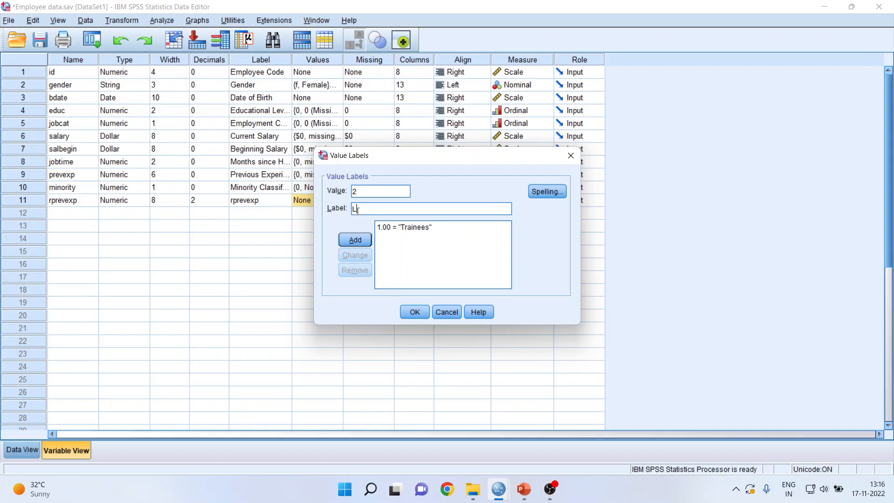
{"action": "type", "text": "ess Experience"}
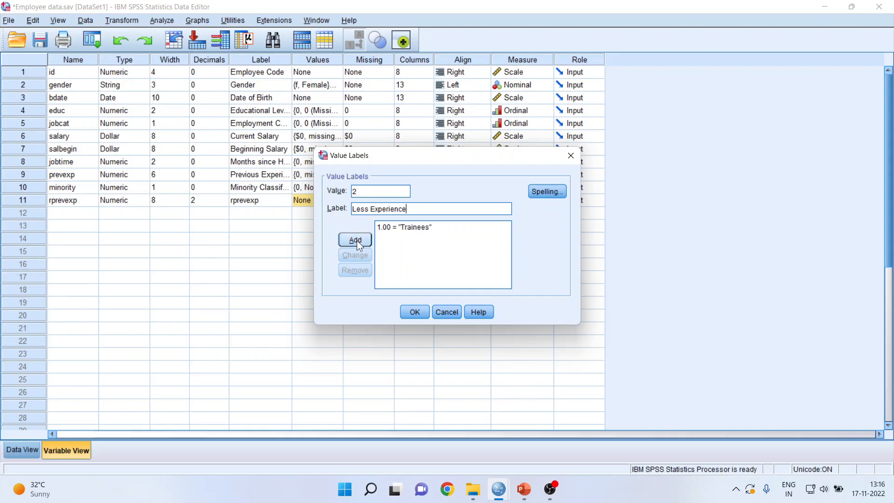
{"action": "left_click", "coordinate": [354, 239]}
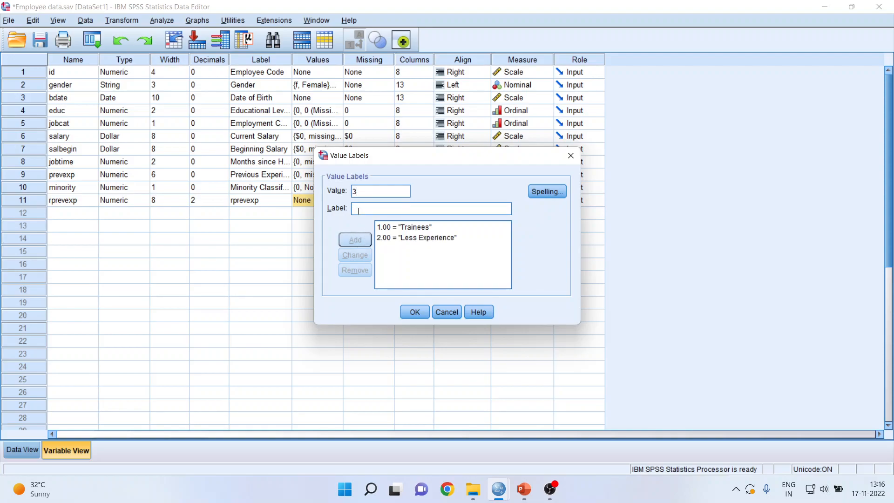
Step: Add labels 3 = Moderate Experience, 4 = Heavy Experience, 5 = Experts and confirm
{"action": "type", "text": "Modera"}
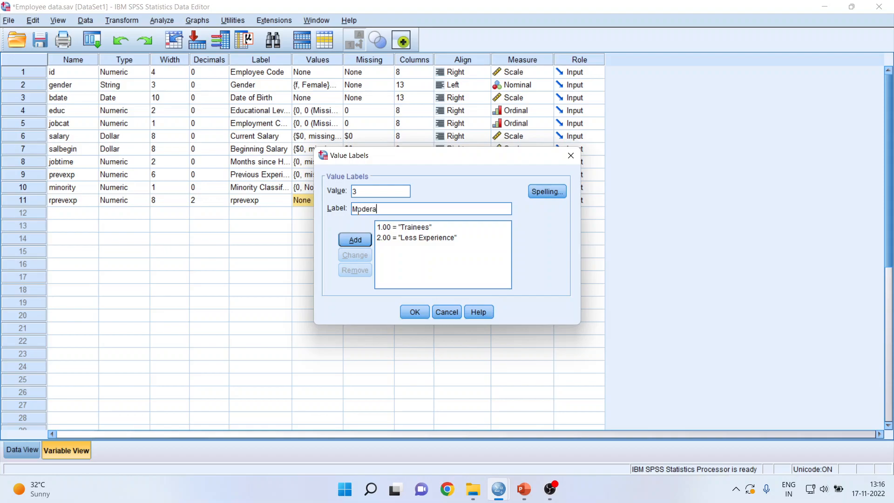
{"action": "type", "text": "te Experience"}
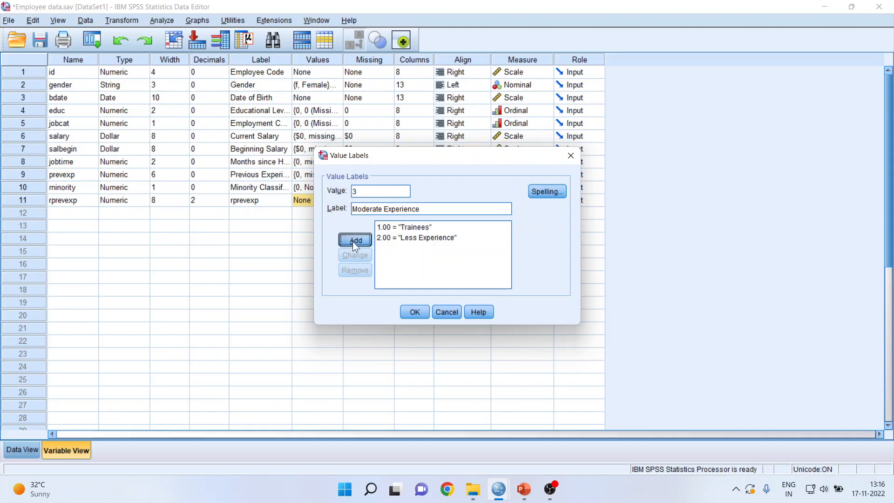
{"action": "left_click", "coordinate": [354, 239]}
{"action": "type", "text": "4"}
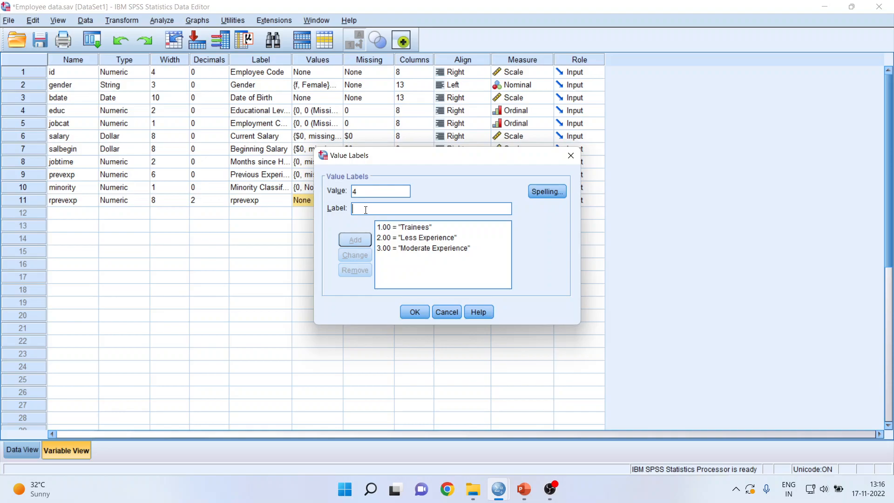
{"action": "type", "text": "Heavy Experie"}
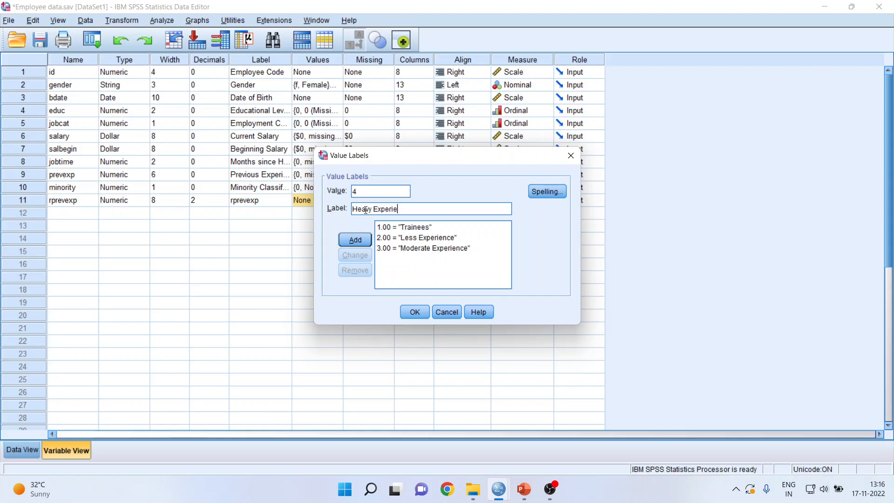
{"action": "type", "text": "nce"}
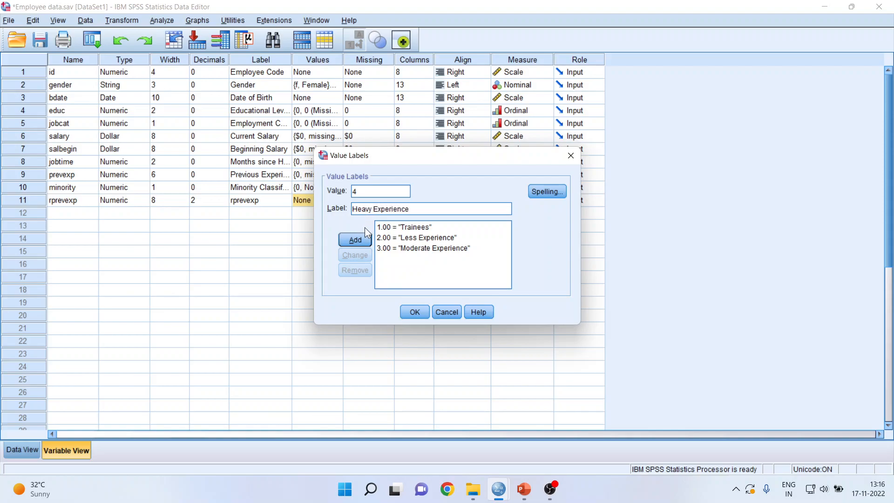
{"action": "left_click", "coordinate": [354, 239]}
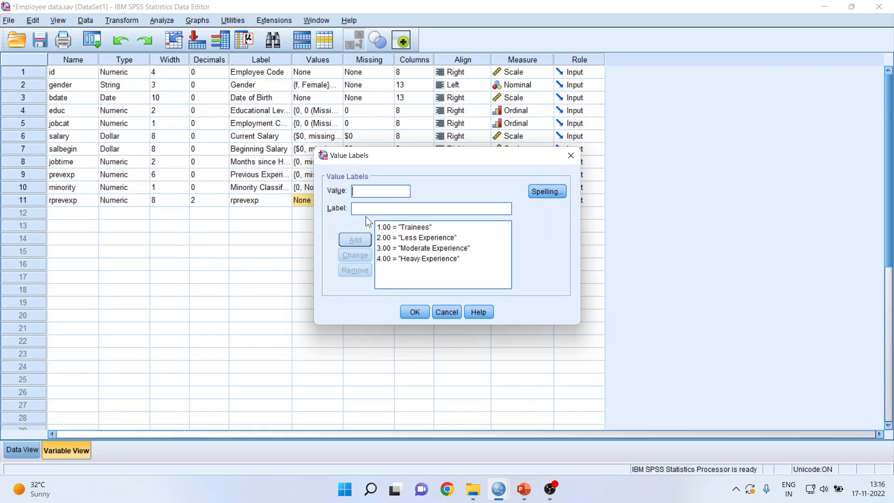
{"action": "type", "text": "5"}
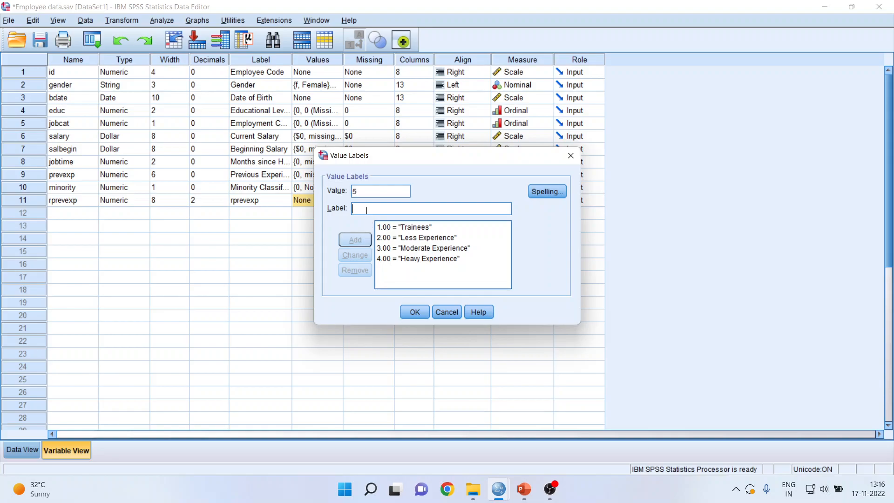
{"action": "type", "text": "Expert"}
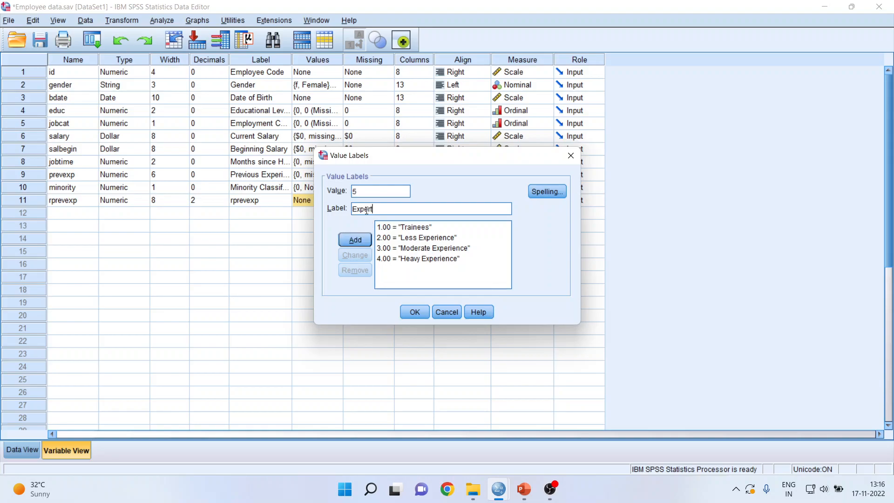
{"action": "left_click", "coordinate": [355, 239]}
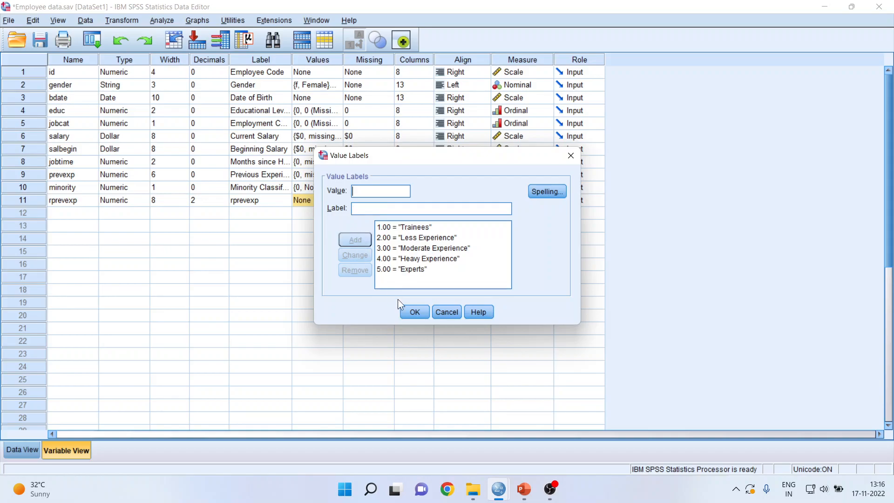
{"action": "left_click", "coordinate": [414, 312]}
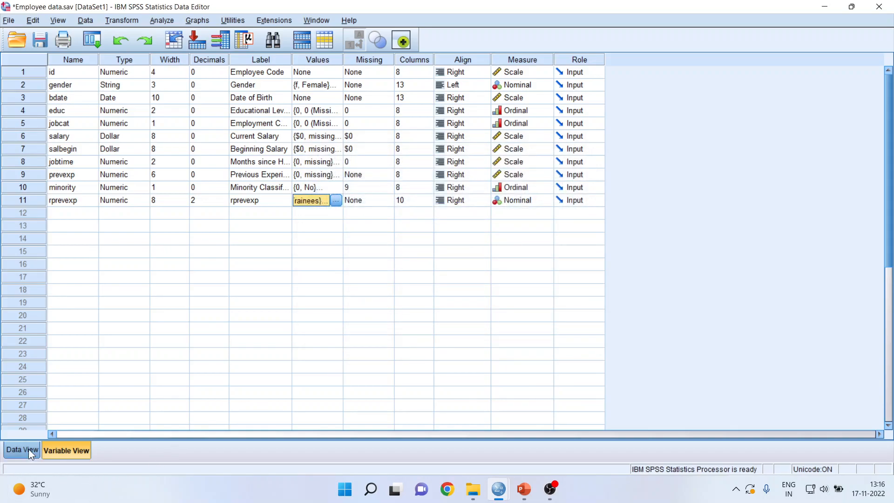
Step: Return to Data View to see rprevexp shown as experience labels like Trainees
{"action": "left_click", "coordinate": [22, 450]}
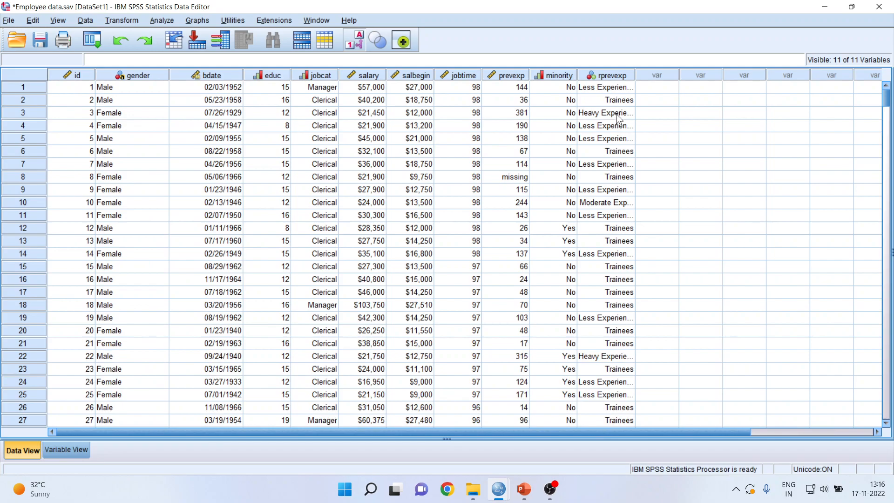
{"action": "left_click", "coordinate": [505, 75]}
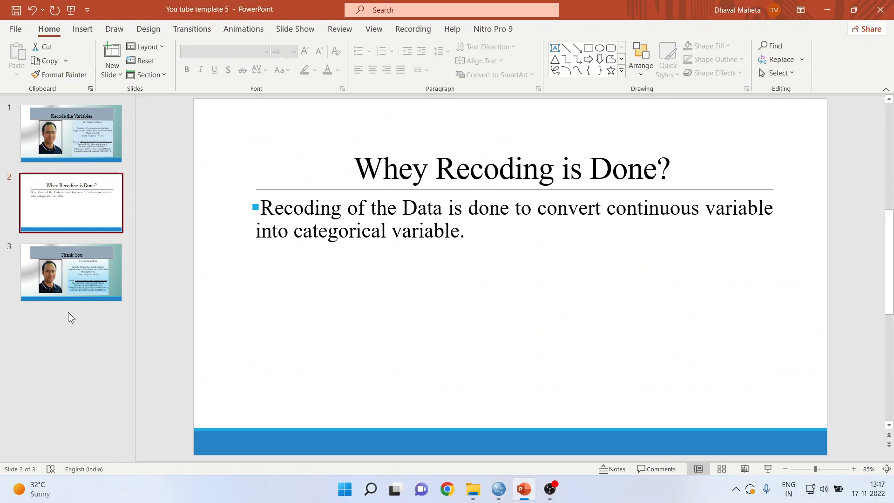
Step: Show the closing Thank You slide (slide 3) in PowerPoint
{"action": "left_click", "coordinate": [71, 272]}
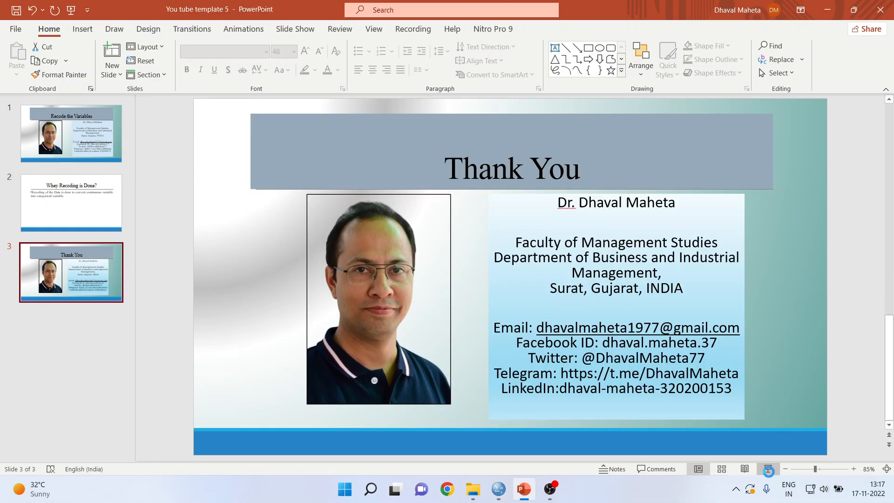